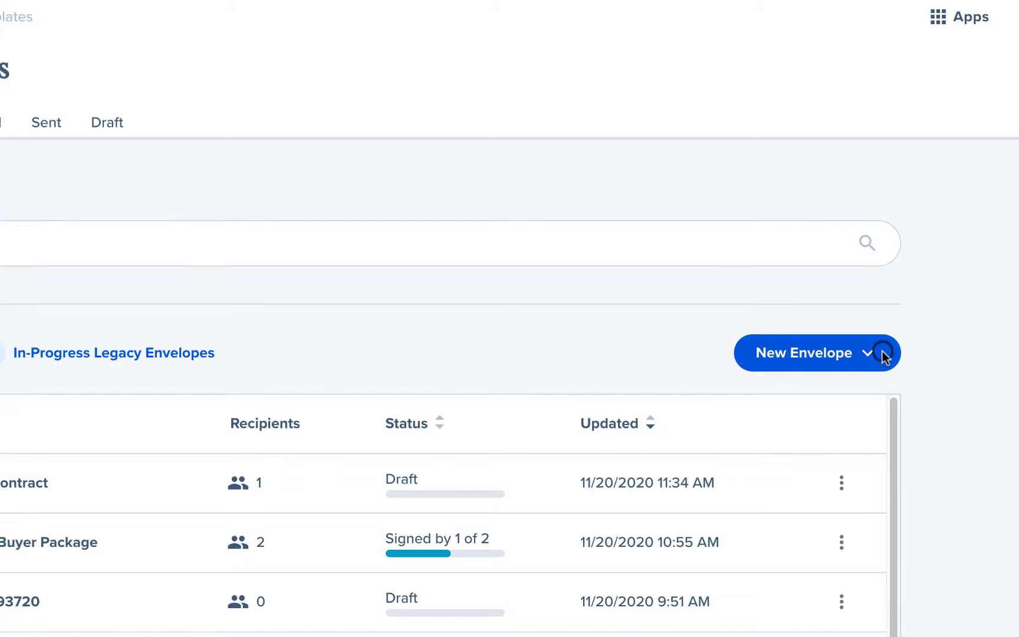
Start a new envelope with the No property option from the Envelopes page.
left_click(868, 353)
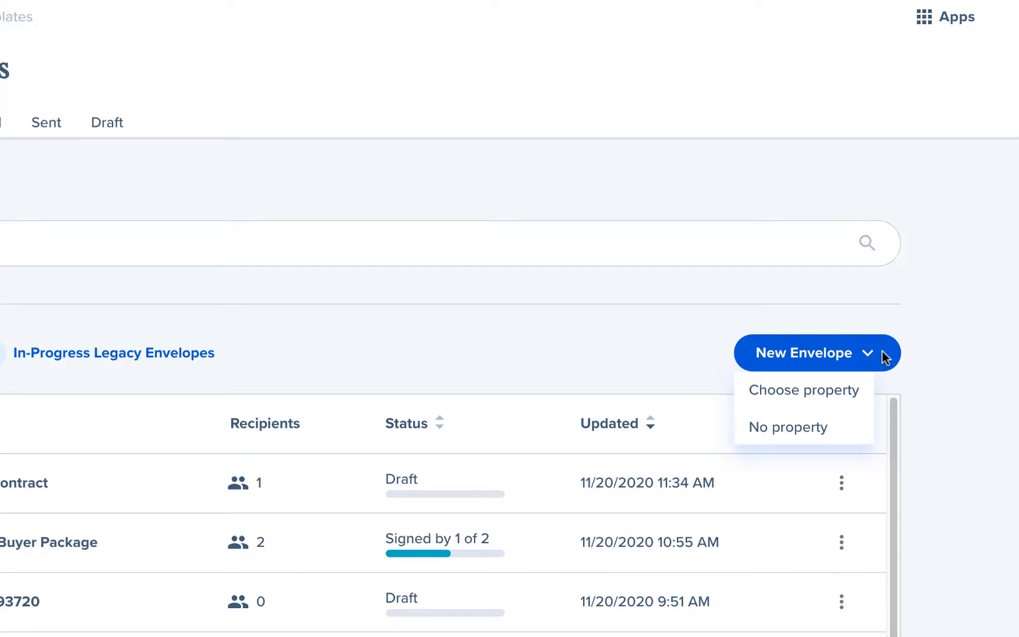
left_click(786, 427)
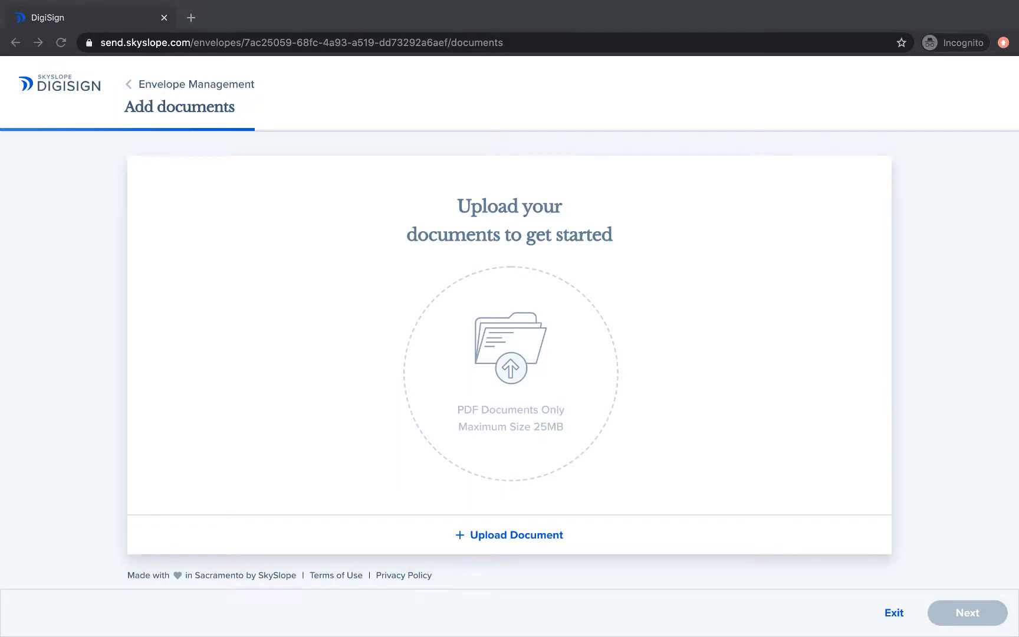
Upload the cover sheet and Exclusive Right to Sell-Rent Listing Contract PDFs.
left_click(517, 534)
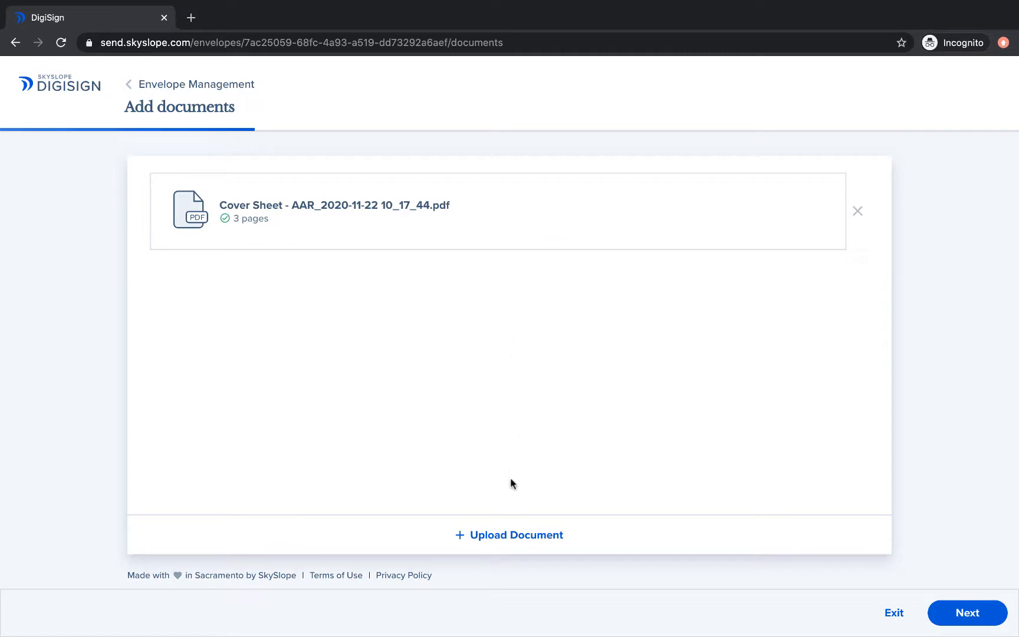
left_click(515, 535)
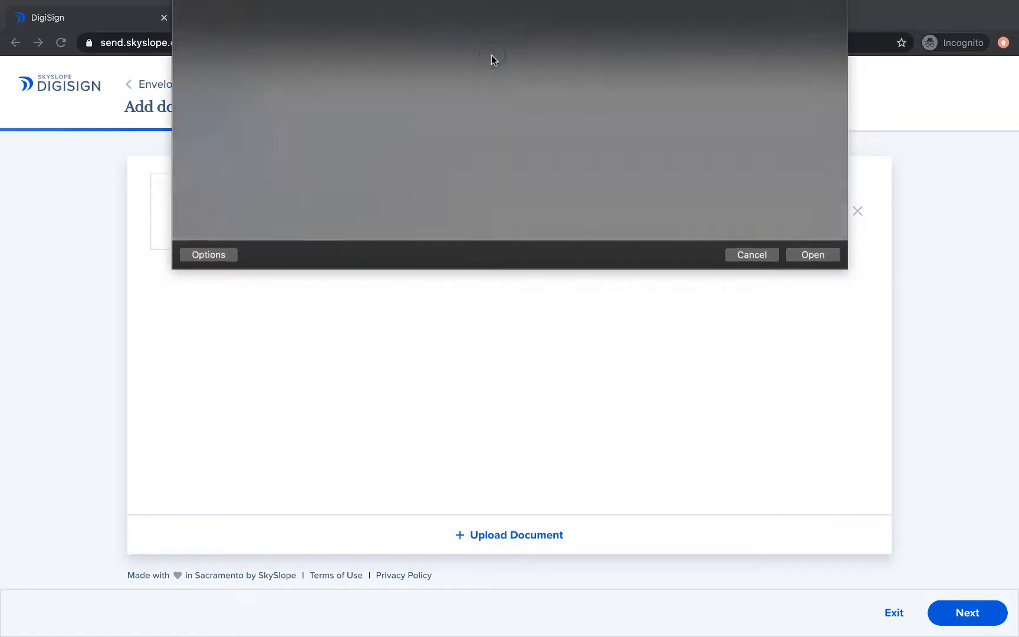
left_click(812, 253)
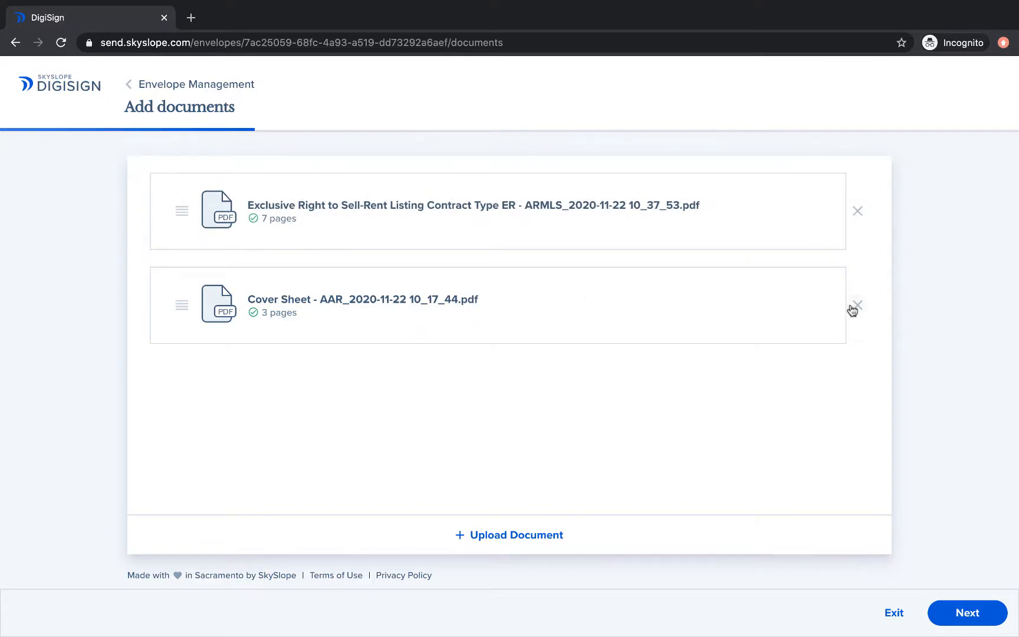
Remove the cover sheet so only the listing contract remains, then continue to recipients.
left_click(858, 303)
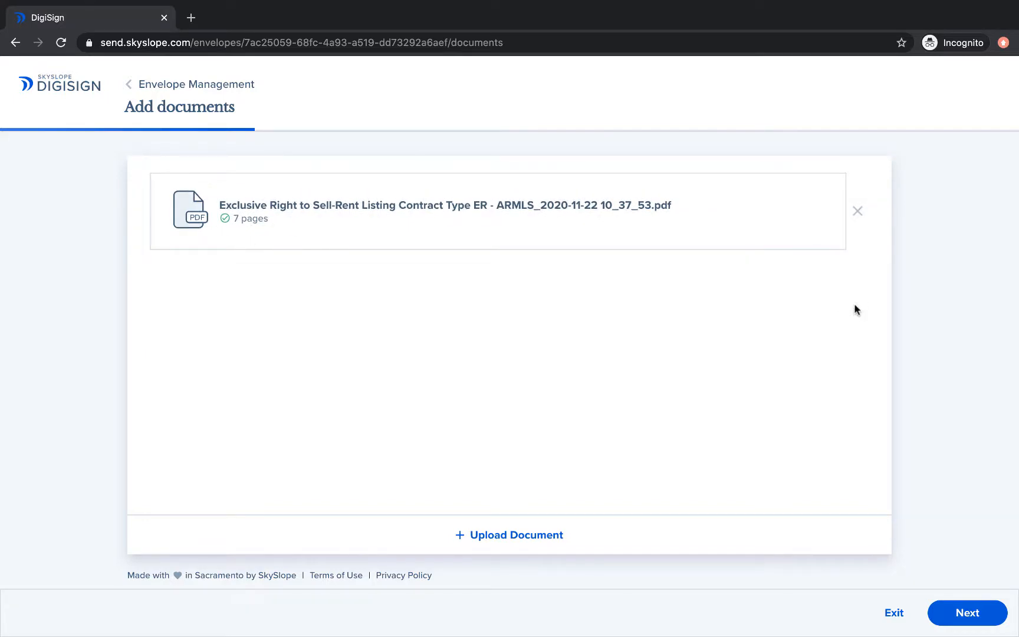
mouse_move(846, 307)
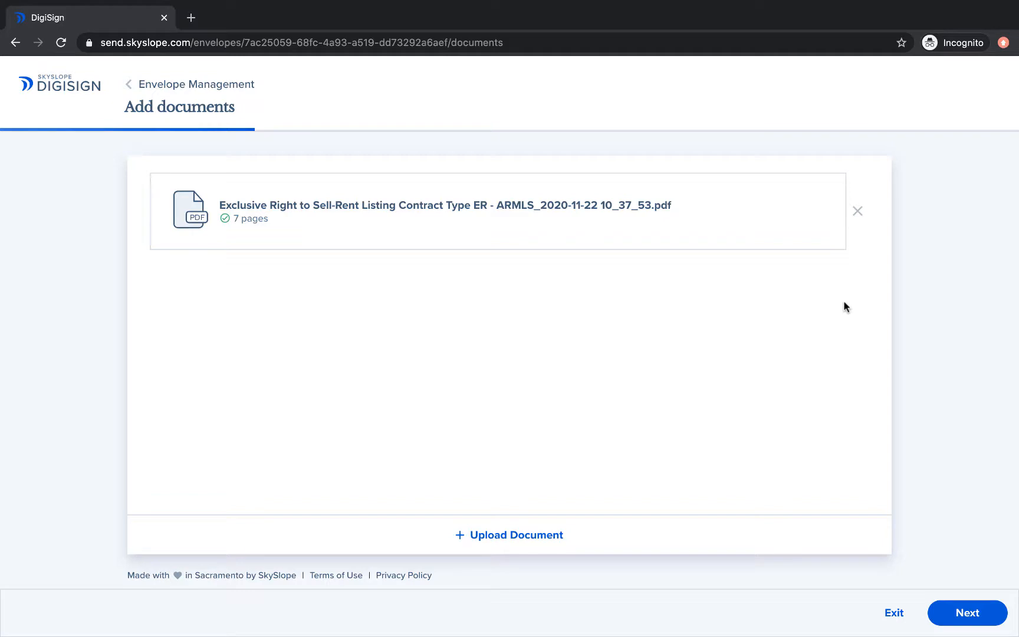
left_click(967, 612)
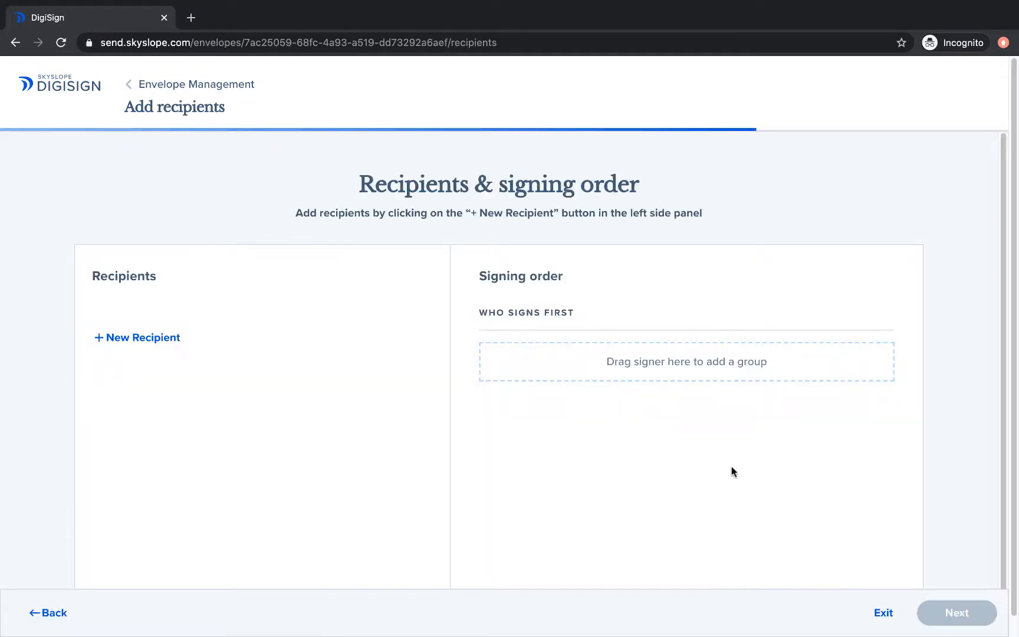
mouse_move(718, 471)
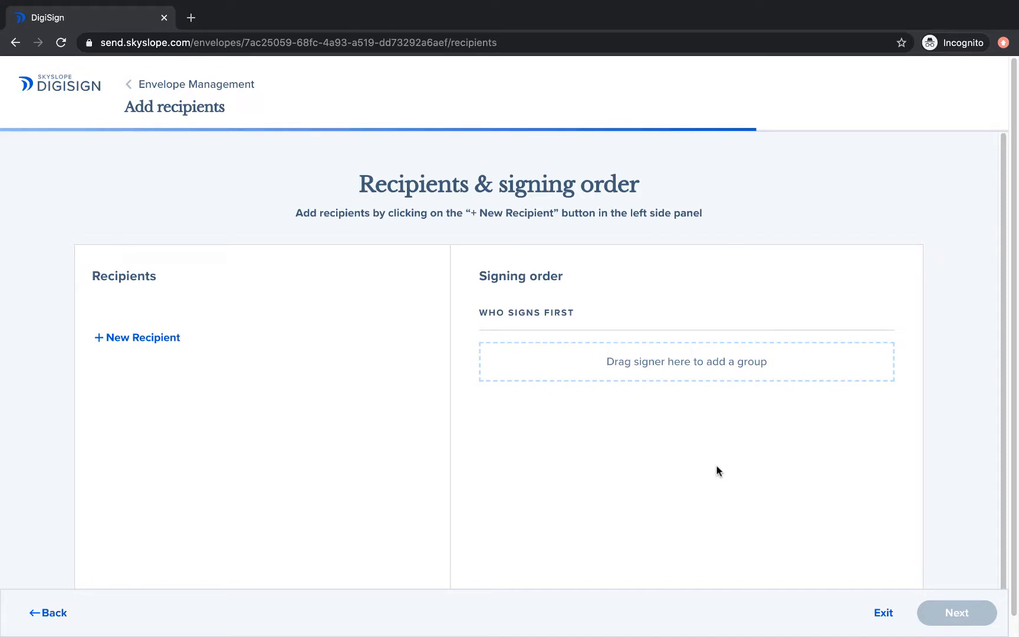
left_click(137, 337)
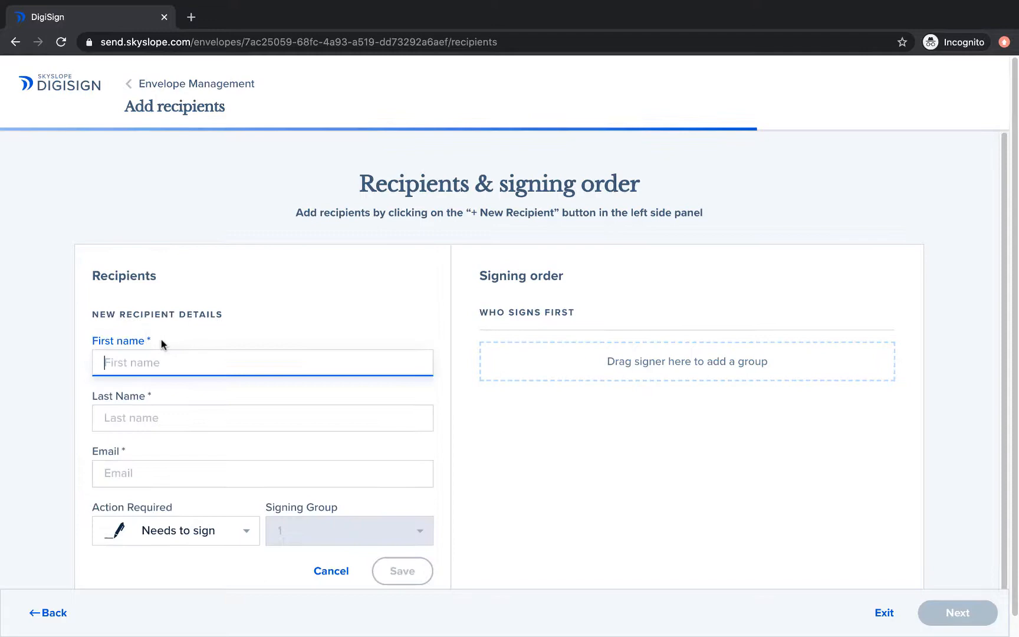
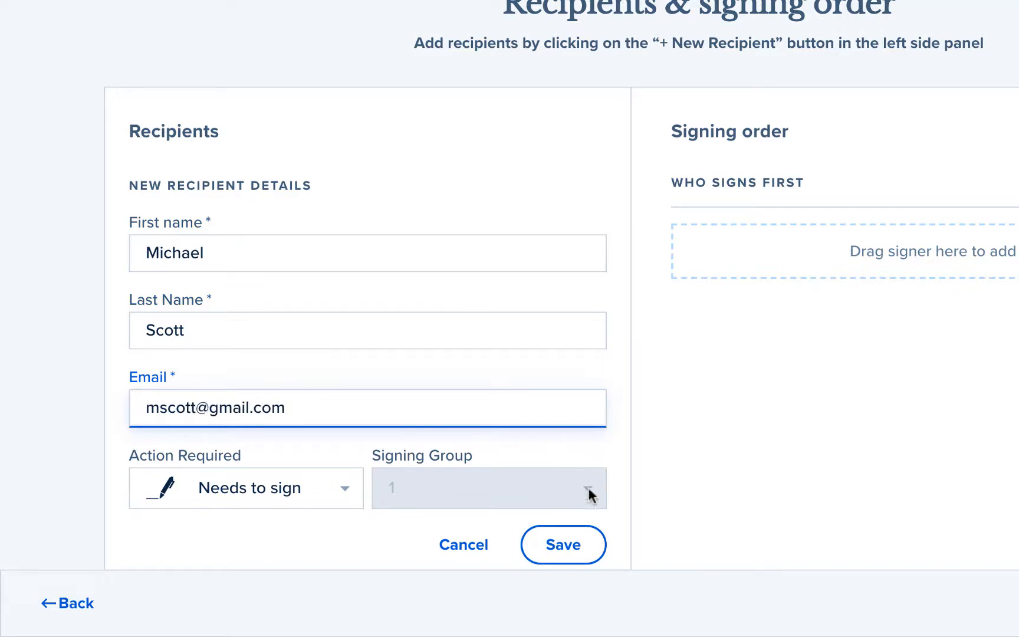
left_click(563, 545)
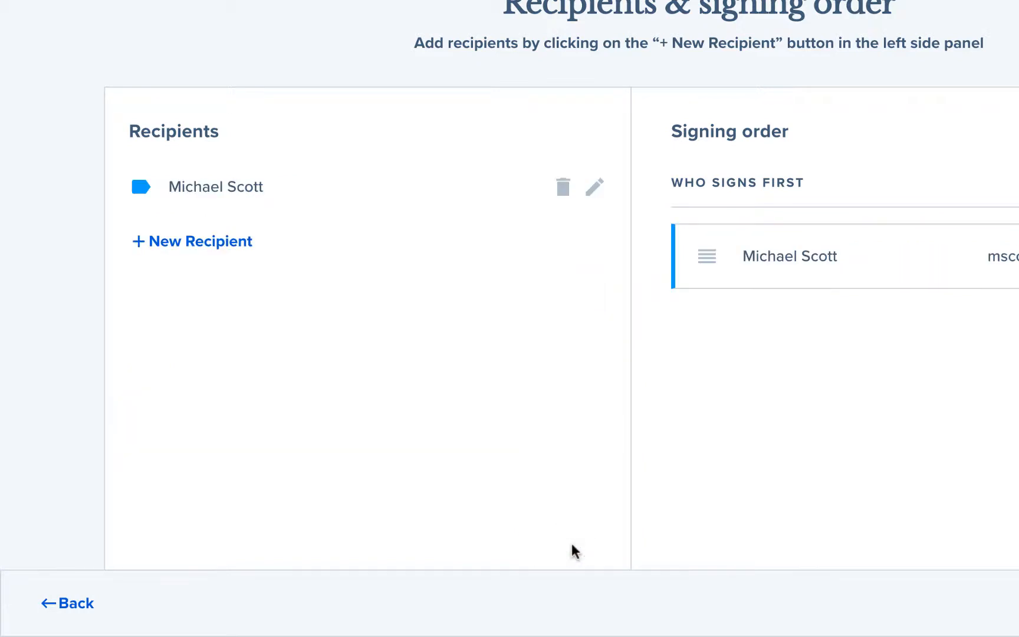
left_click(192, 240)
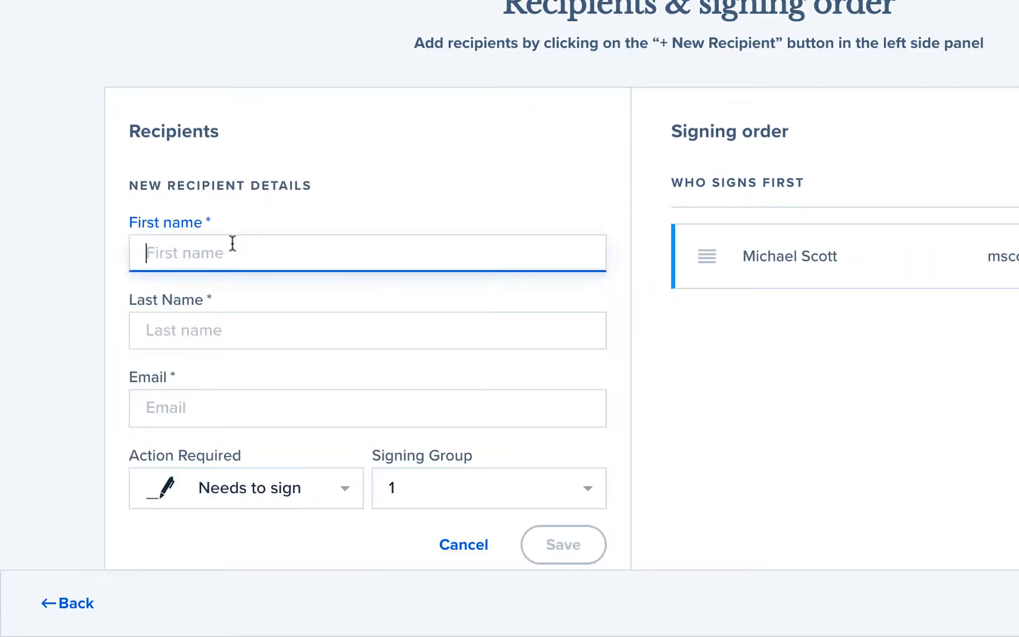
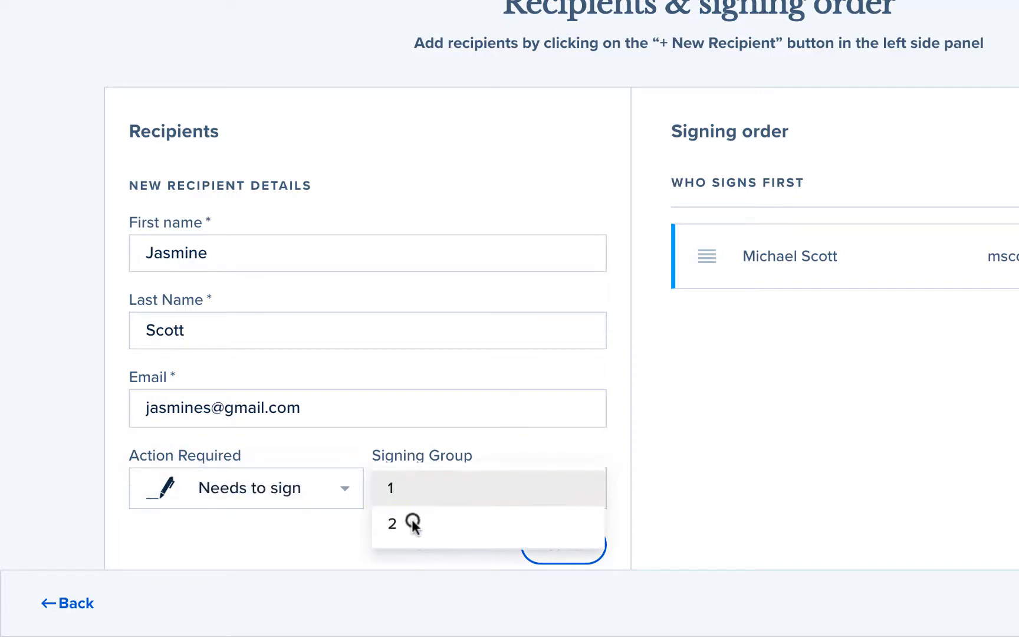
left_click(390, 524)
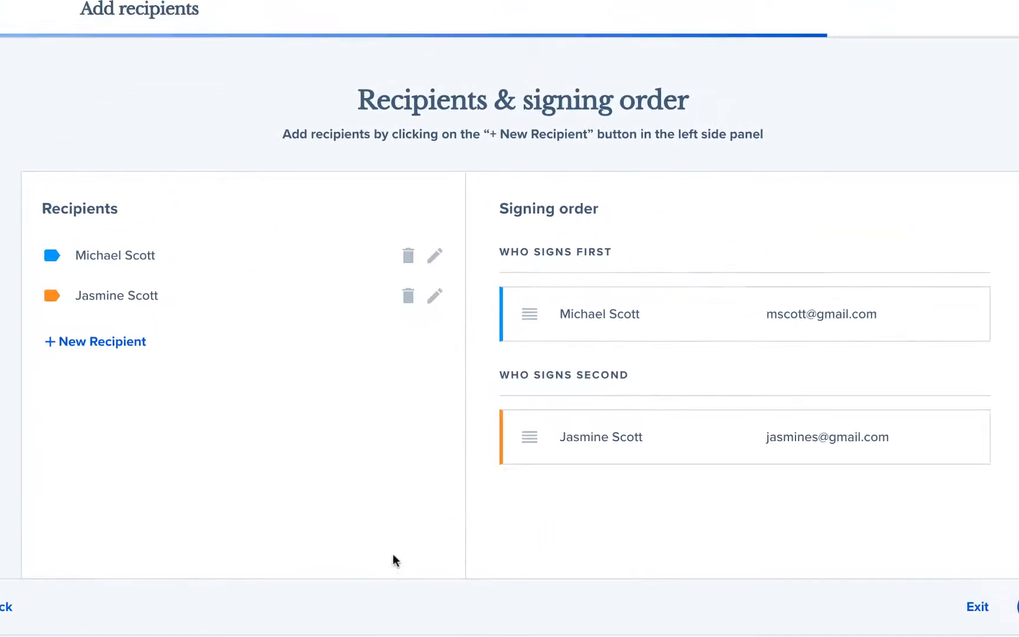
mouse_move(520, 533)
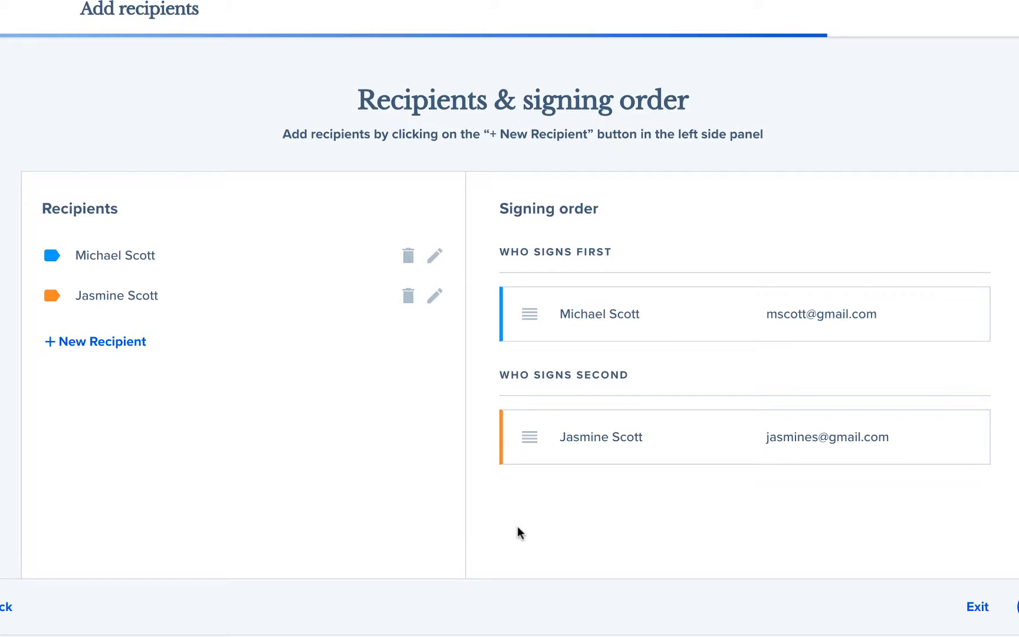
mouse_move(520, 441)
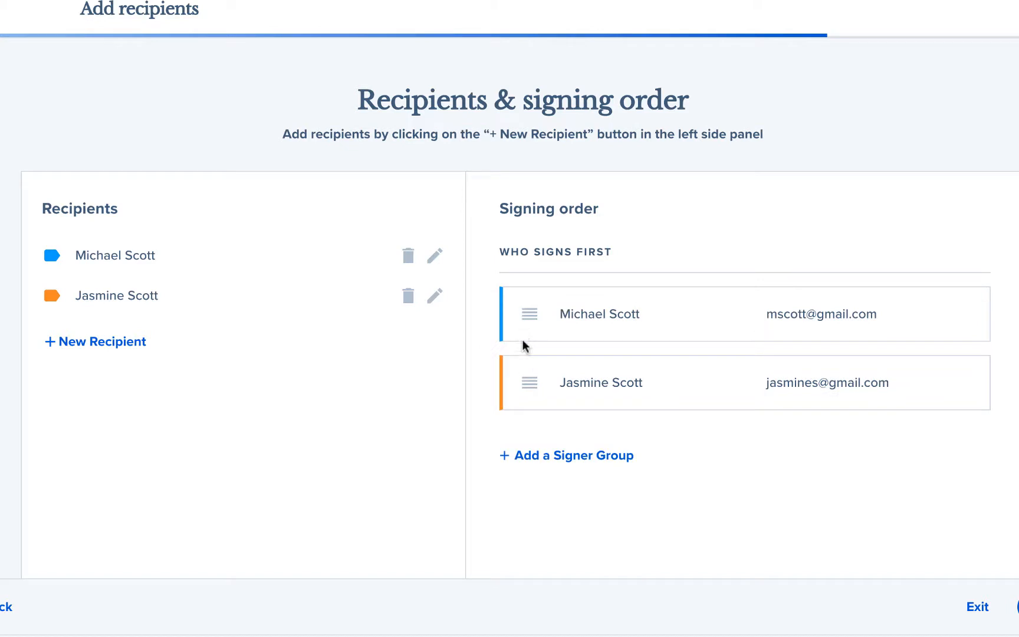
mouse_move(525, 362)
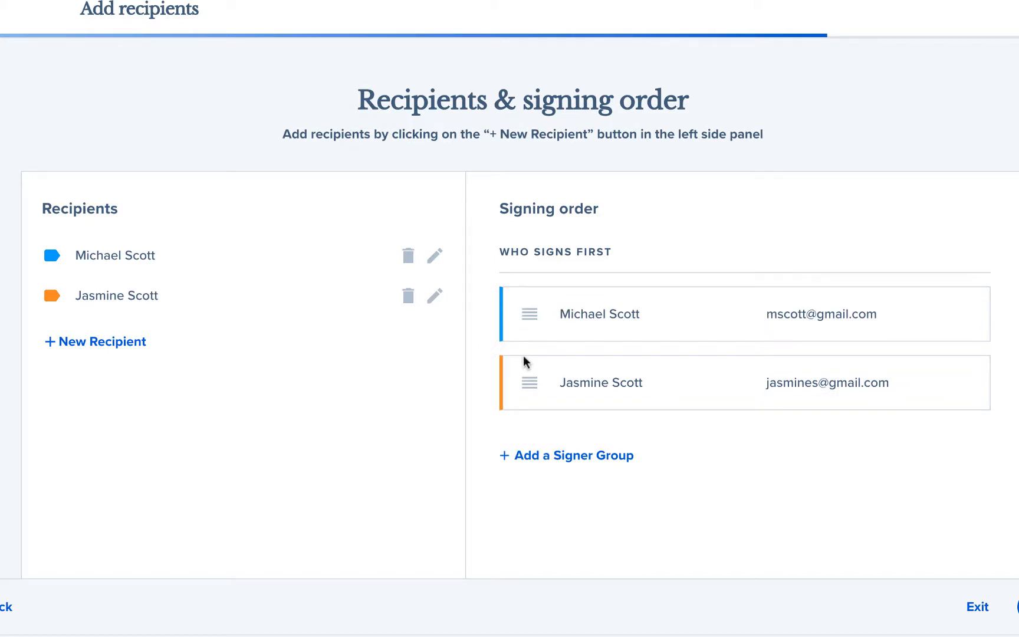
left_click(565, 456)
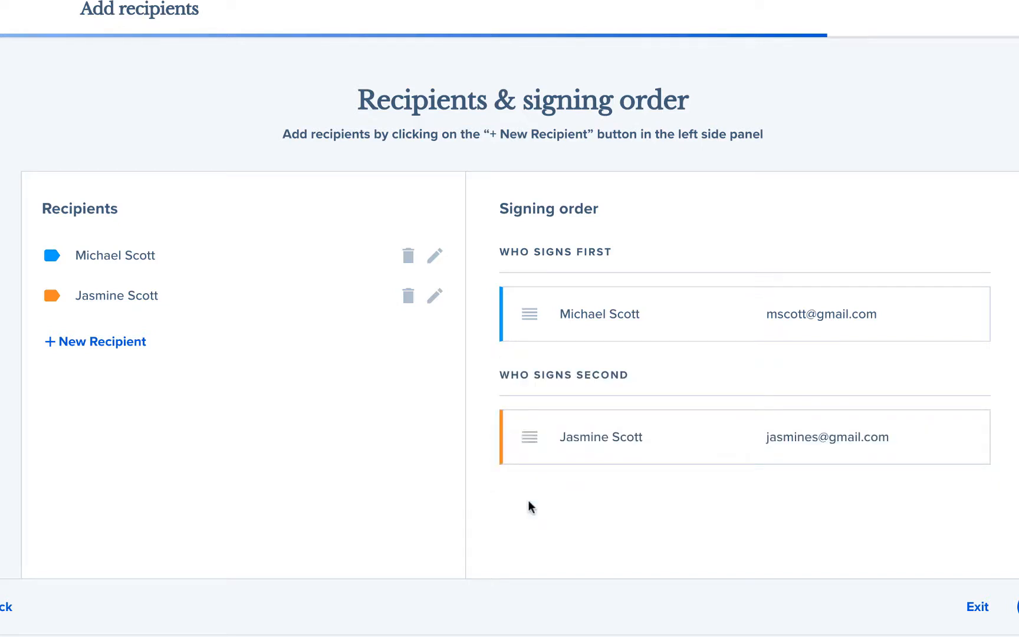
scroll("up", 3)
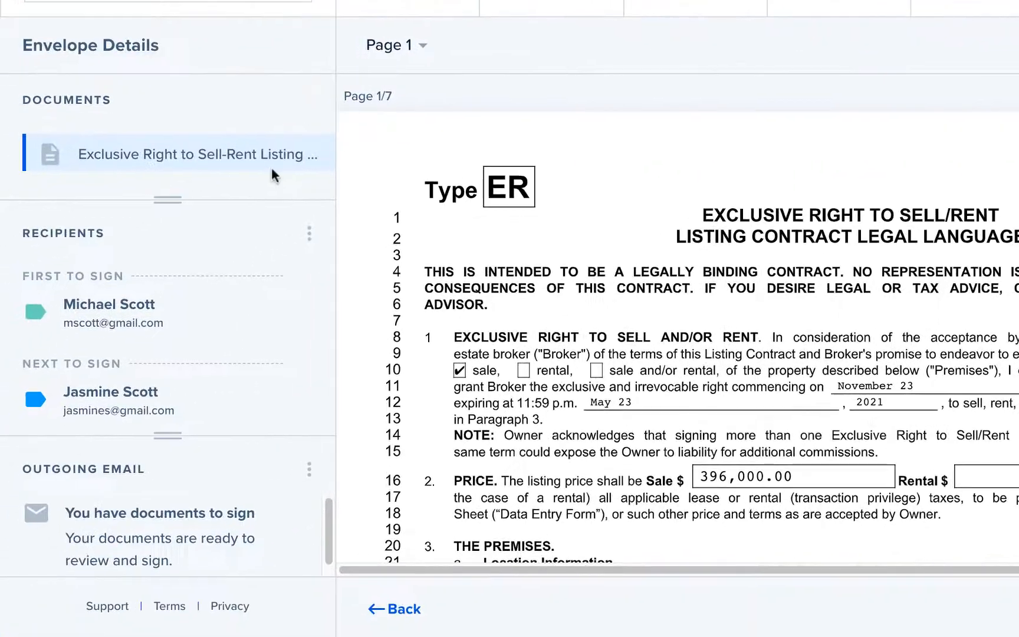
mouse_move(219, 189)
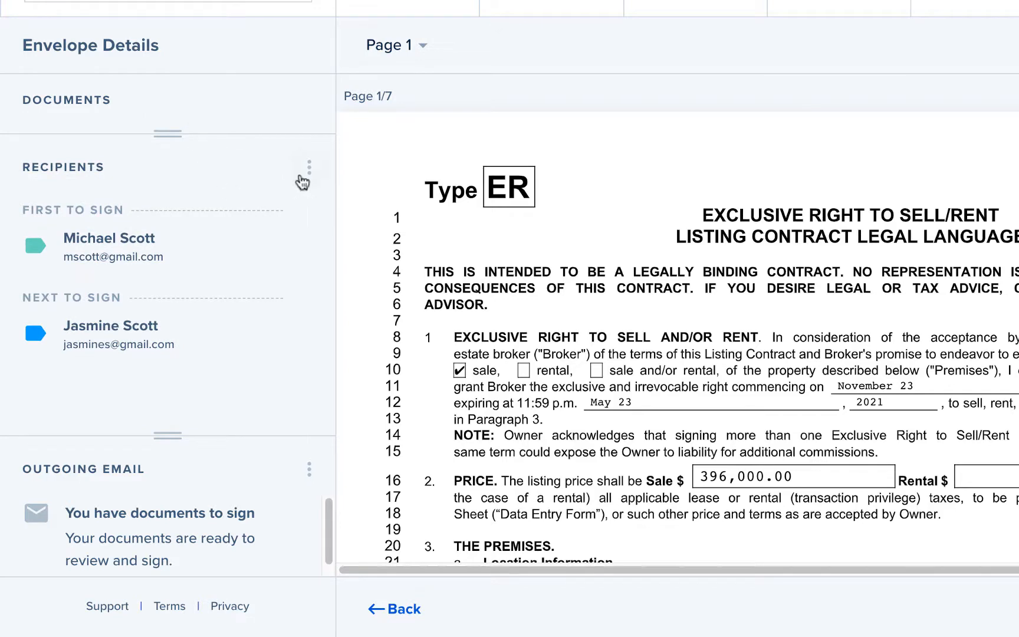
mouse_move(308, 166)
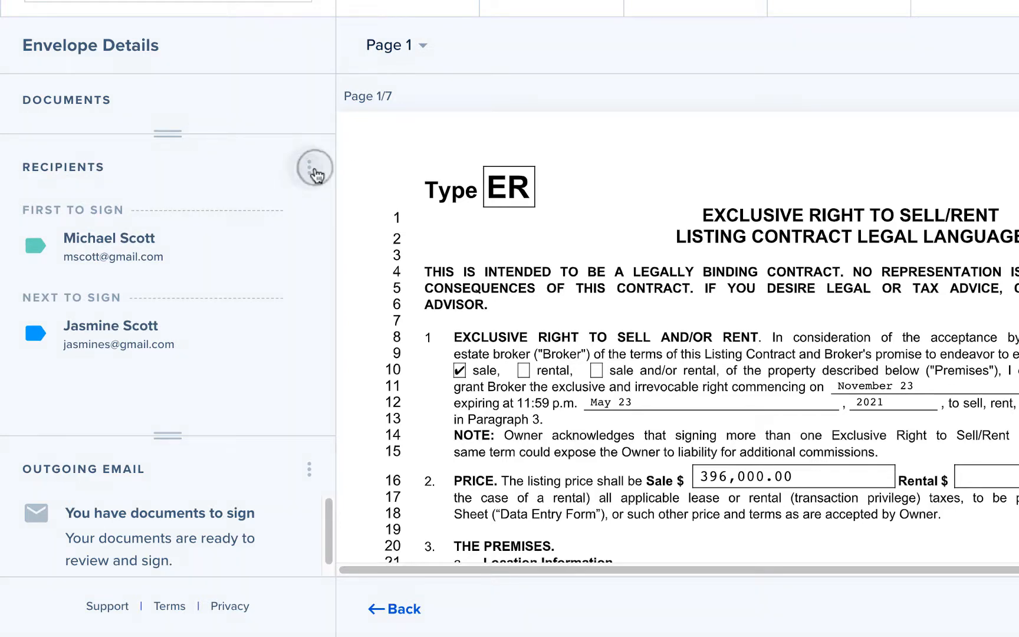
left_click(315, 168)
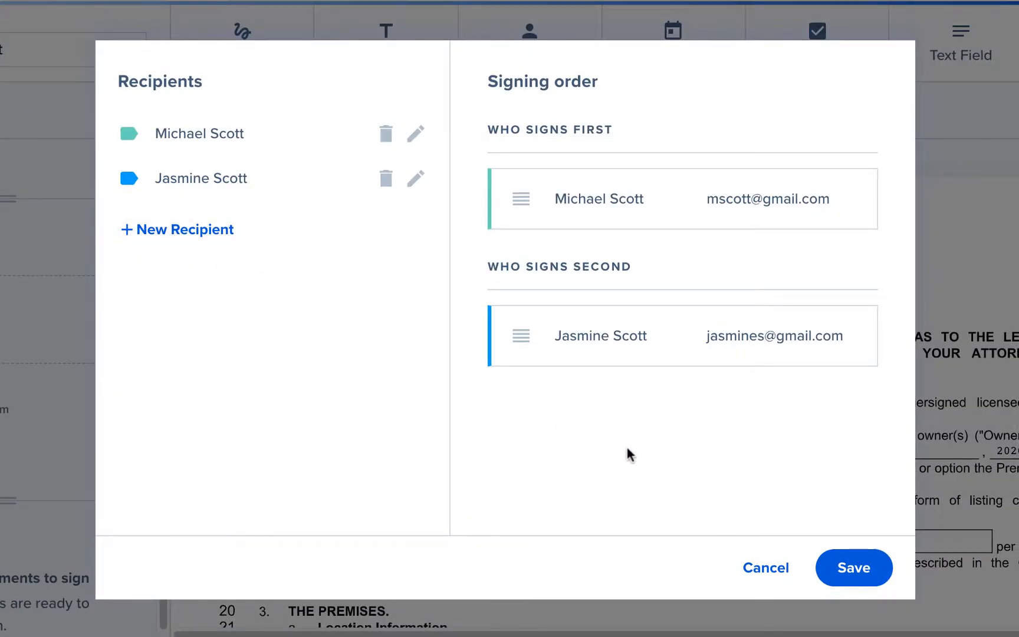
left_click(853, 567)
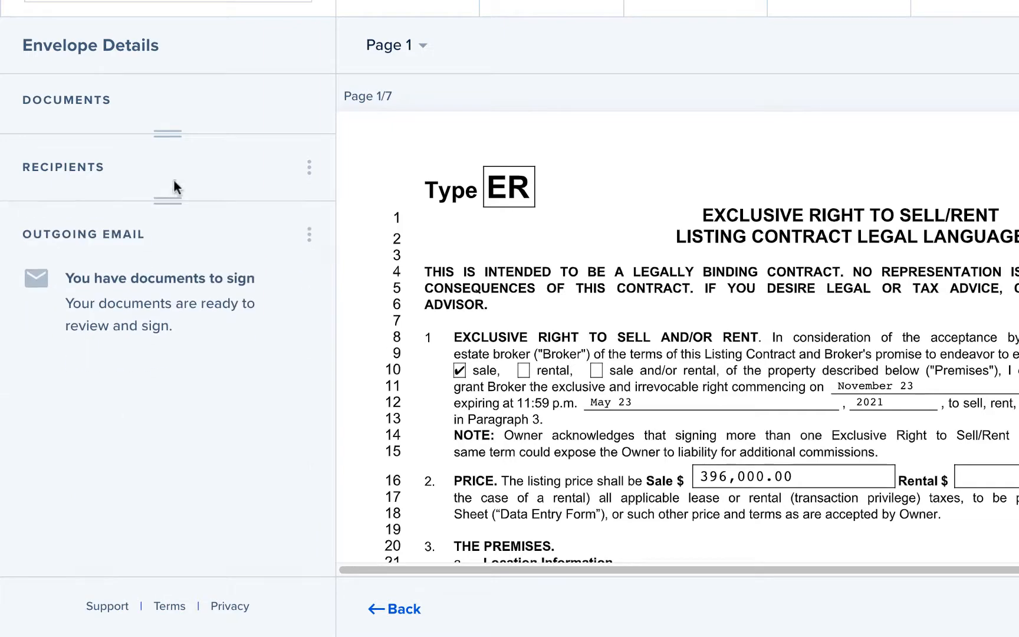
Edit the outgoing email message to 'Let me know if you have any questions!' and save.
left_click(309, 235)
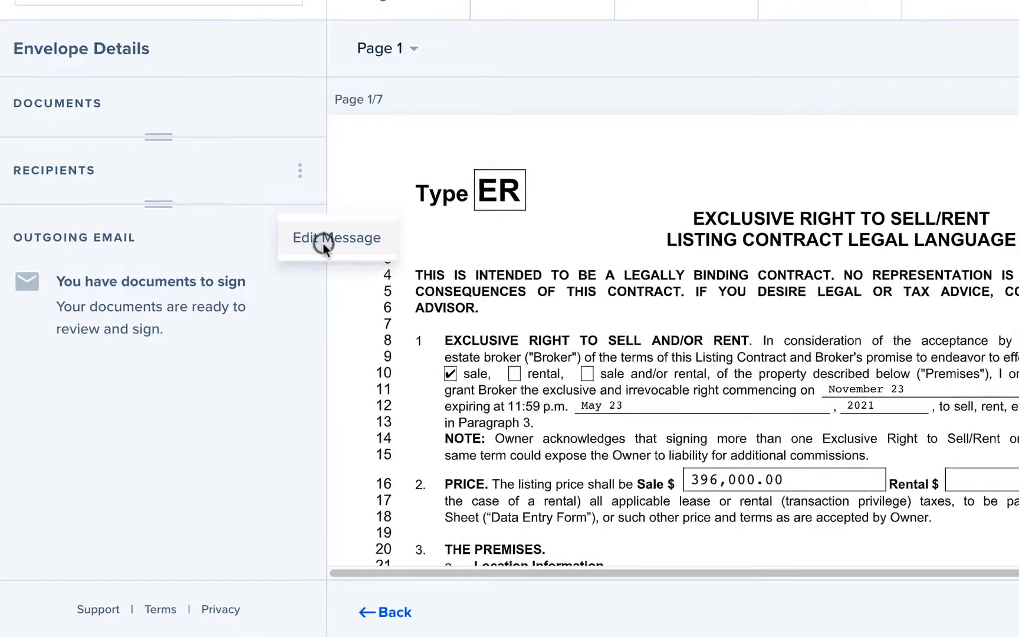
left_click(337, 237)
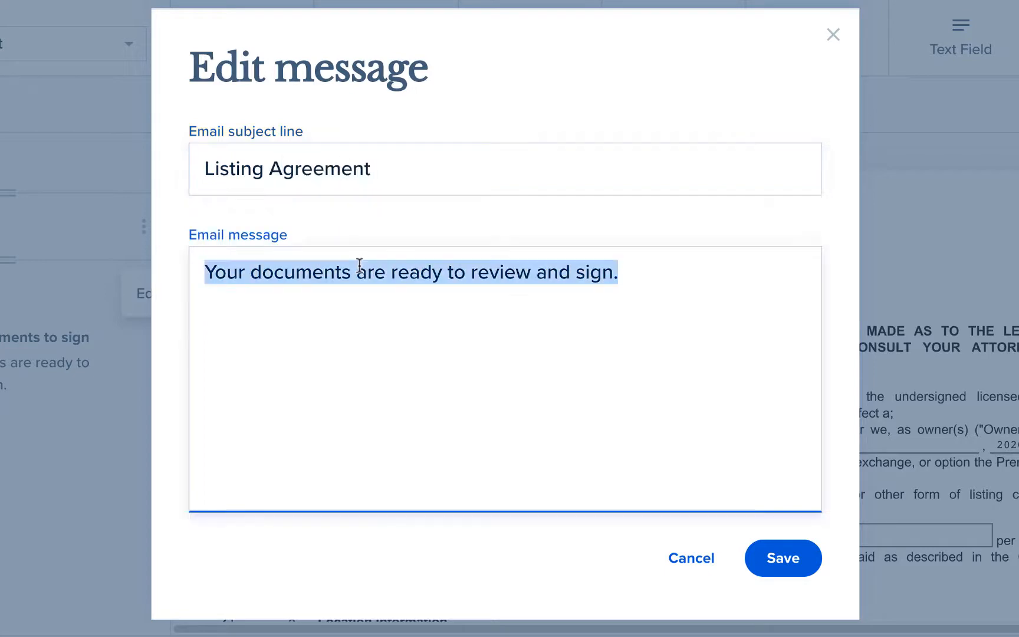
type("Let me know if you have an")
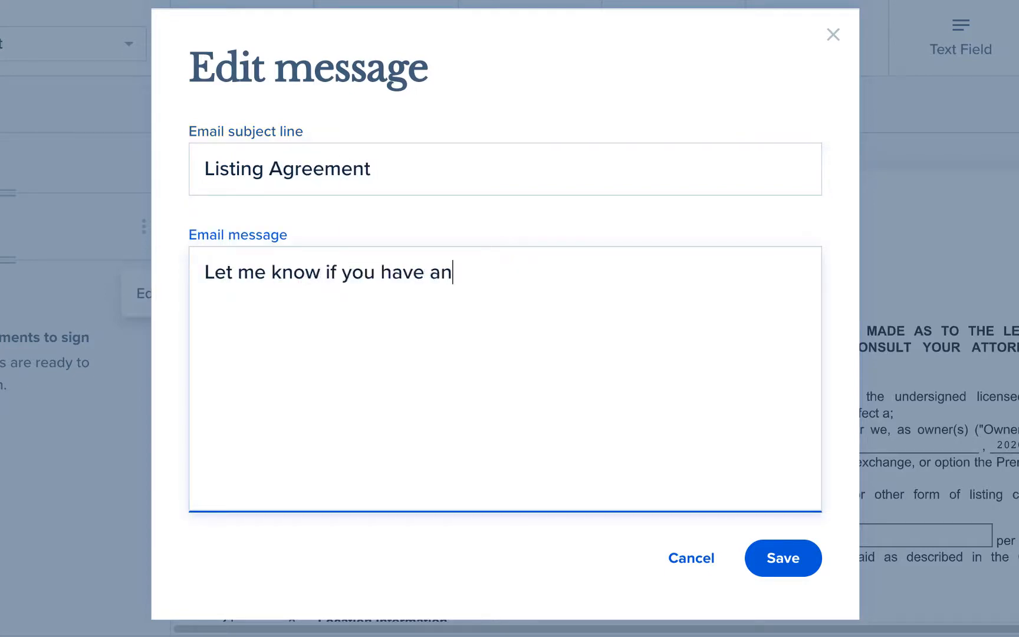
left_click(782, 558)
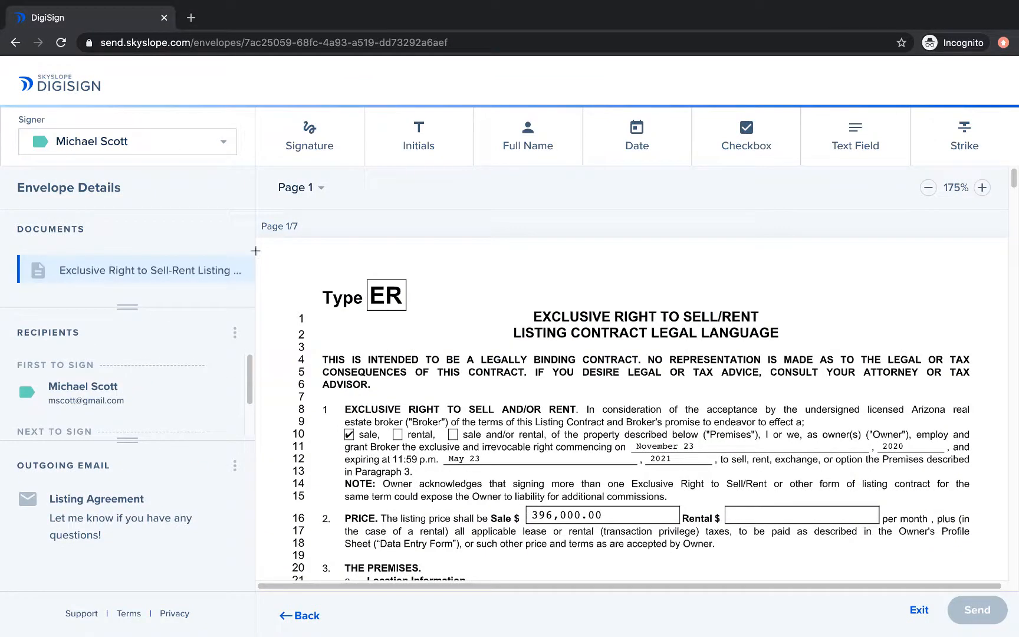
scroll("down", 3)
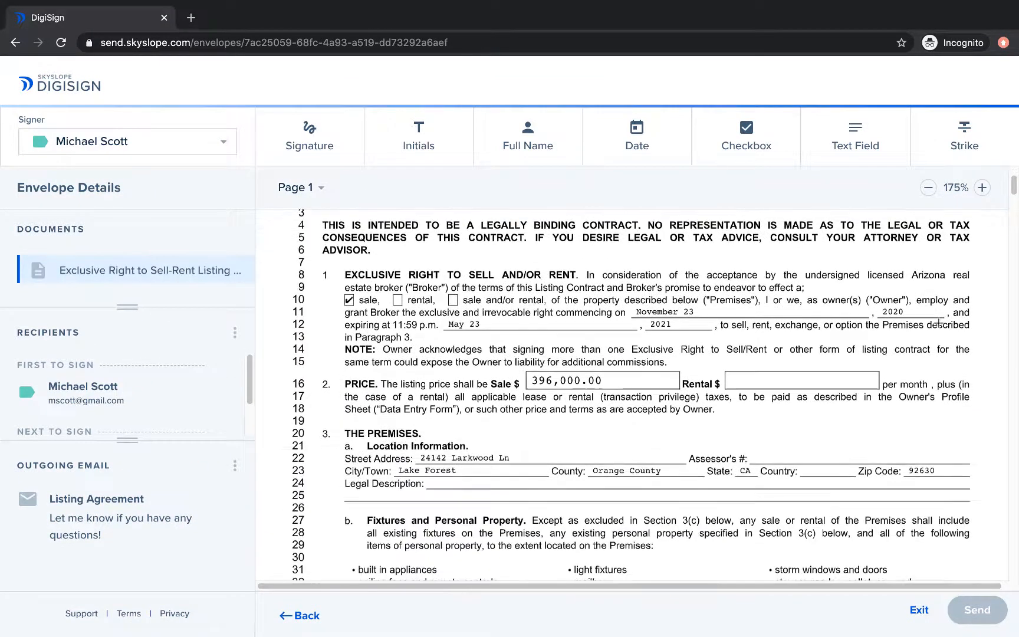
scroll("down", 3)
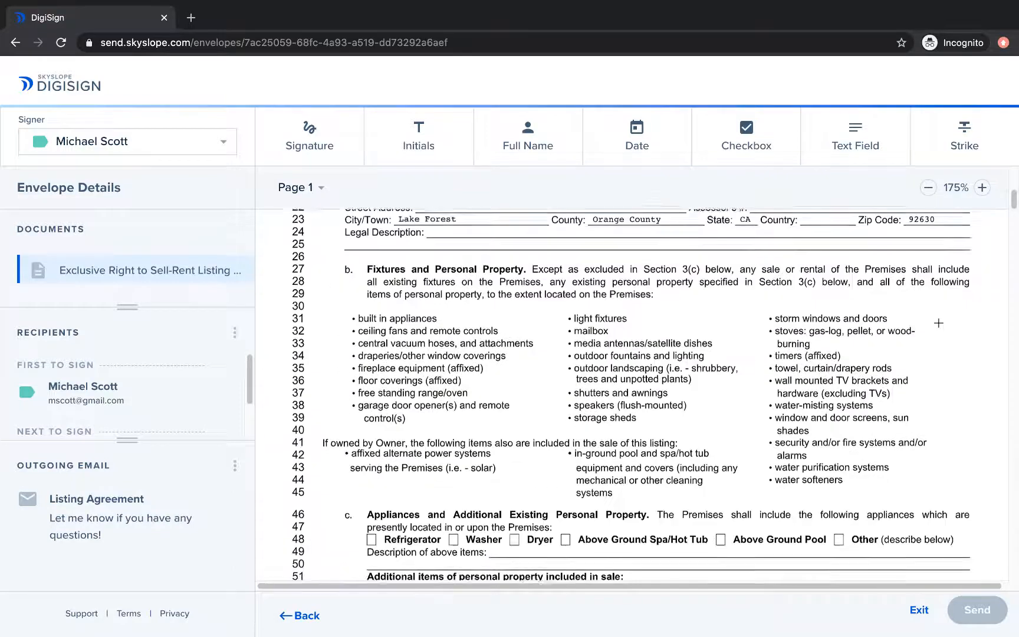
scroll("down", 3)
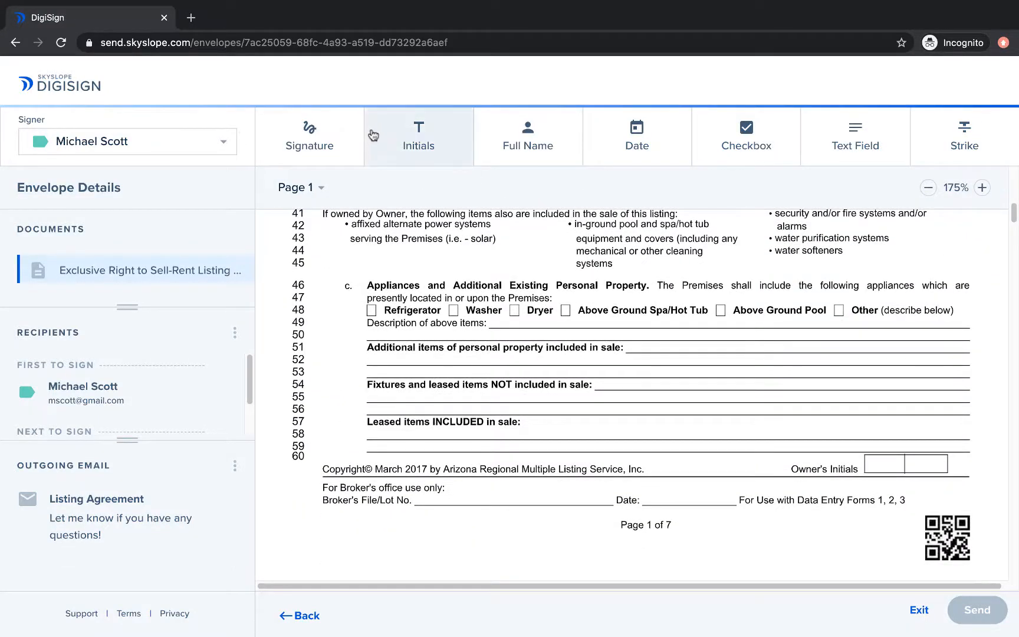
left_click(418, 136)
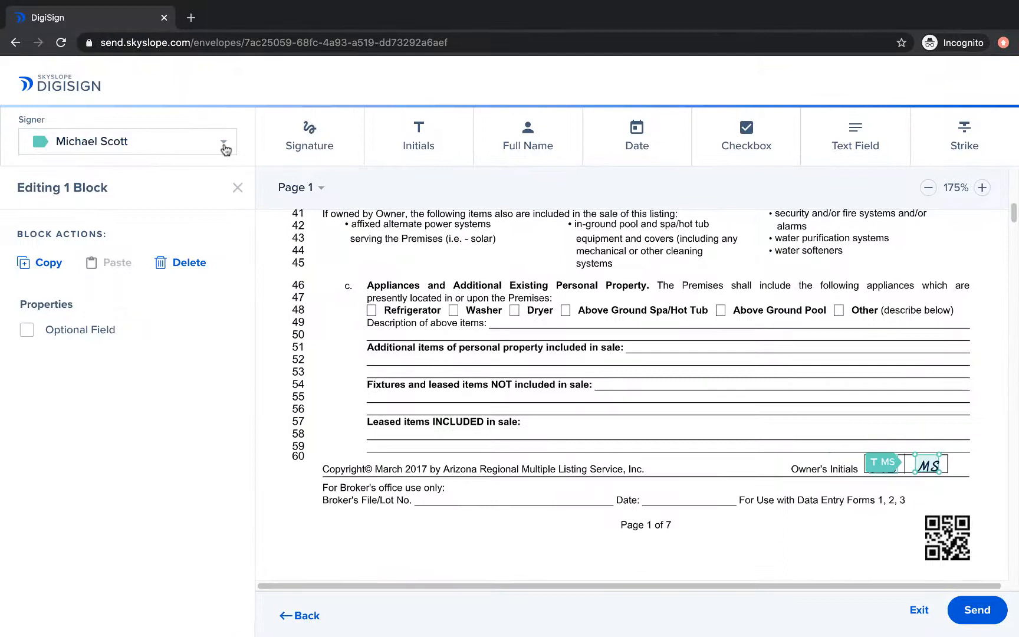
left_click(224, 142)
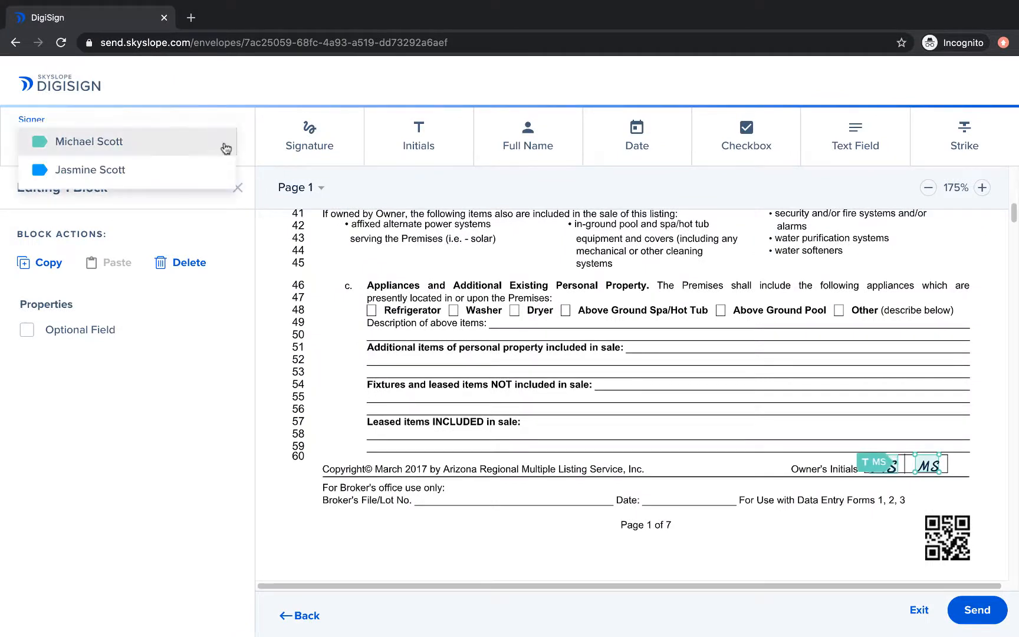
left_click(90, 170)
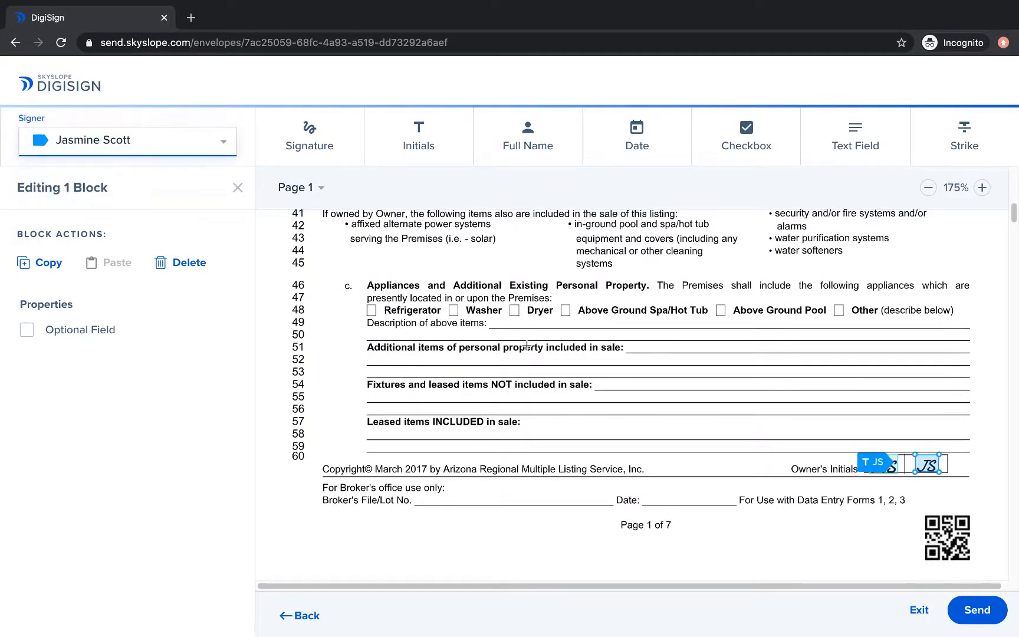
left_click(239, 188)
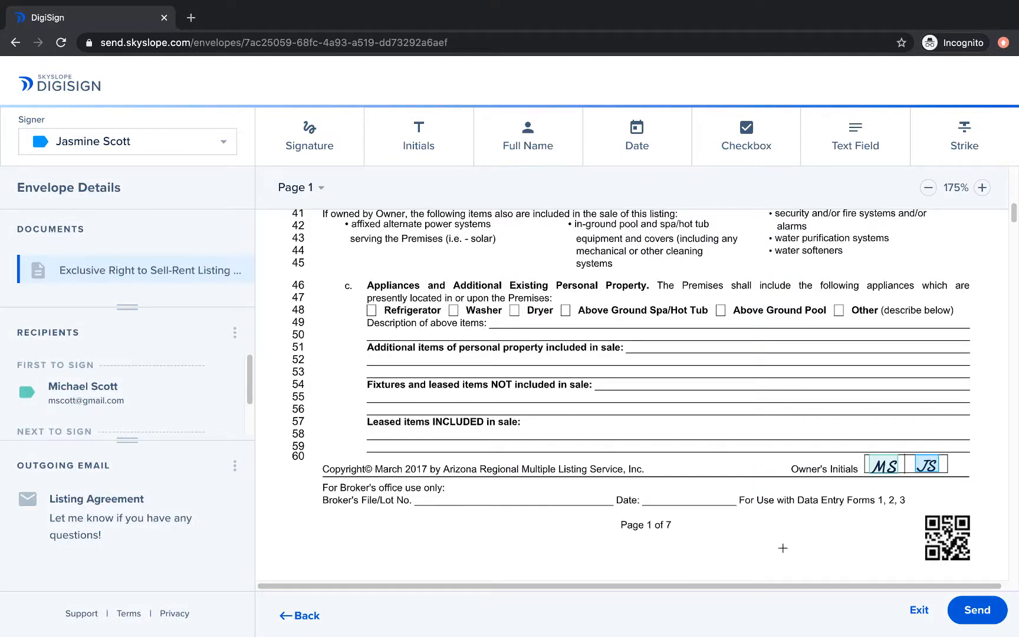
left_click(928, 466)
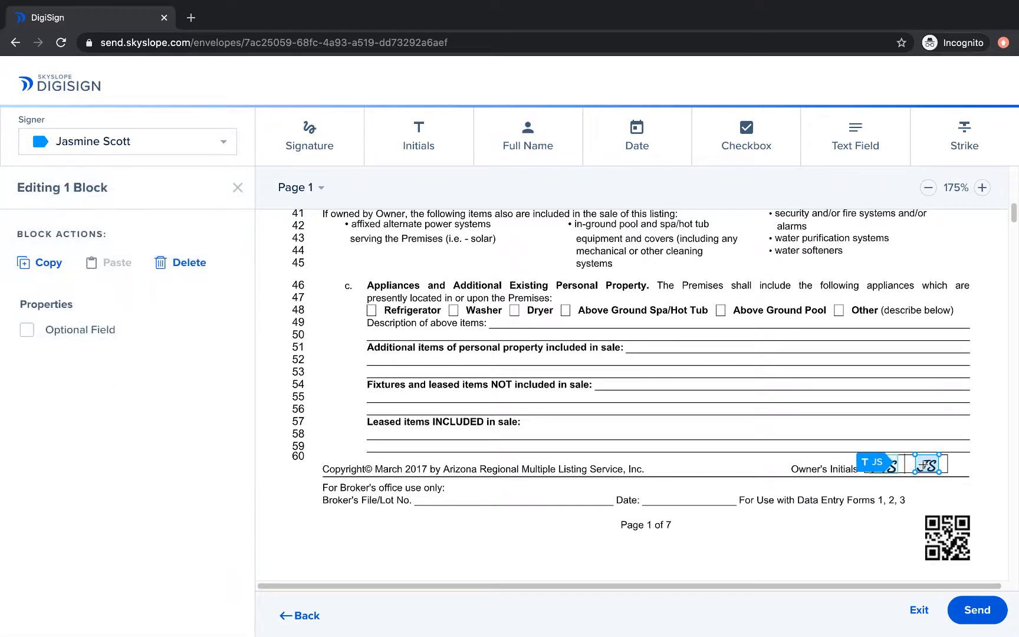
left_click(238, 188)
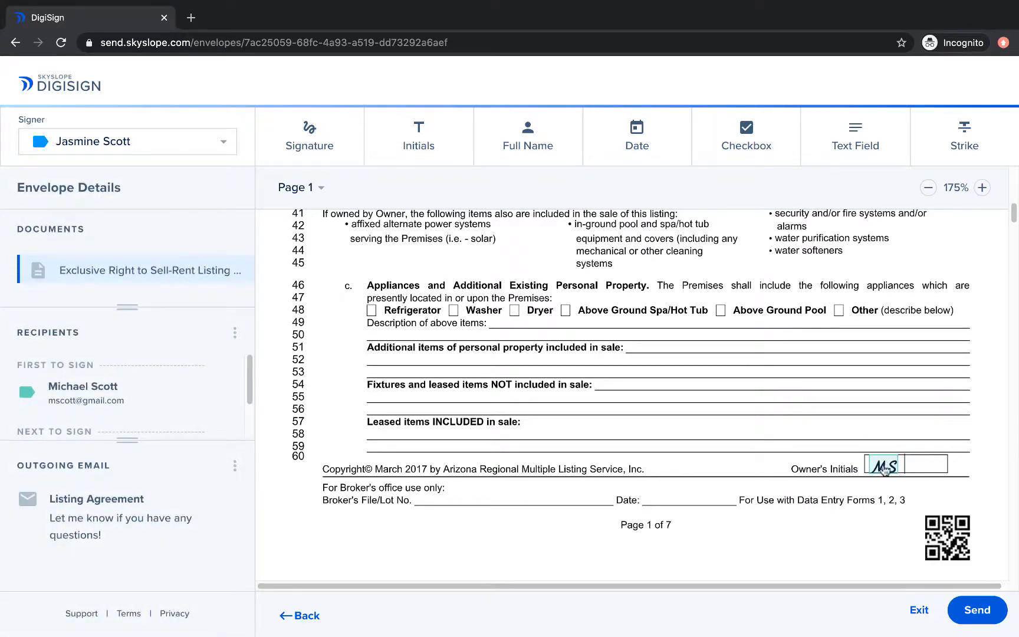
left_click(896, 464)
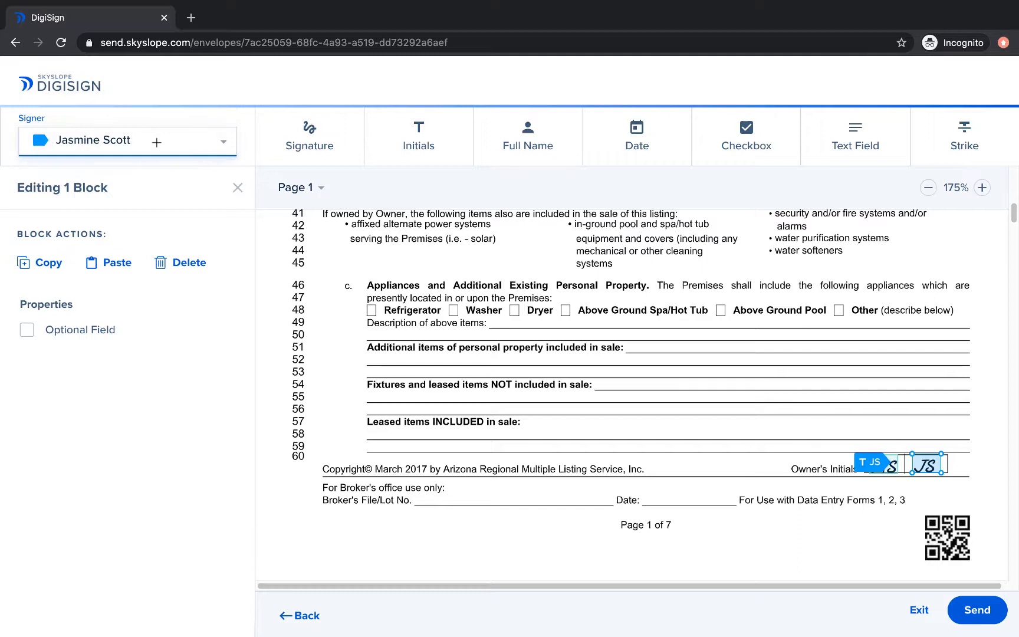
left_click(238, 187)
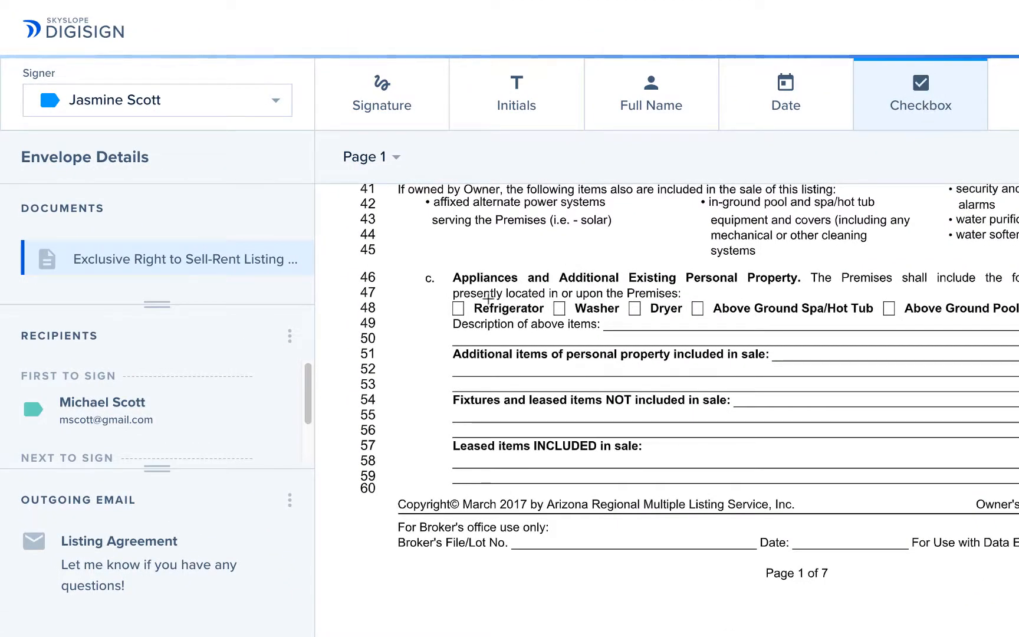
left_click(459, 308)
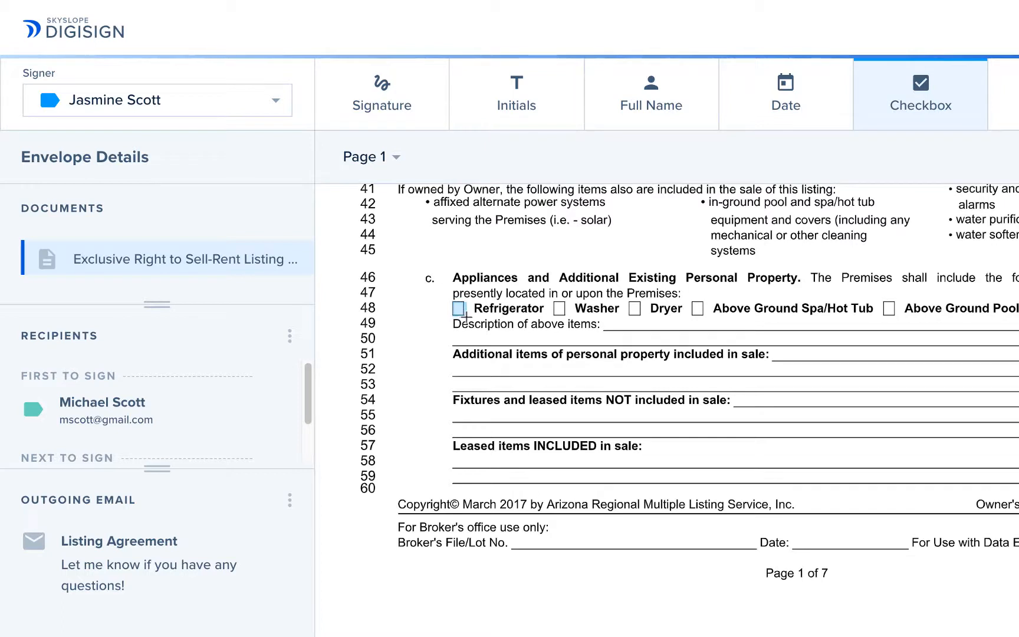
left_click(461, 307)
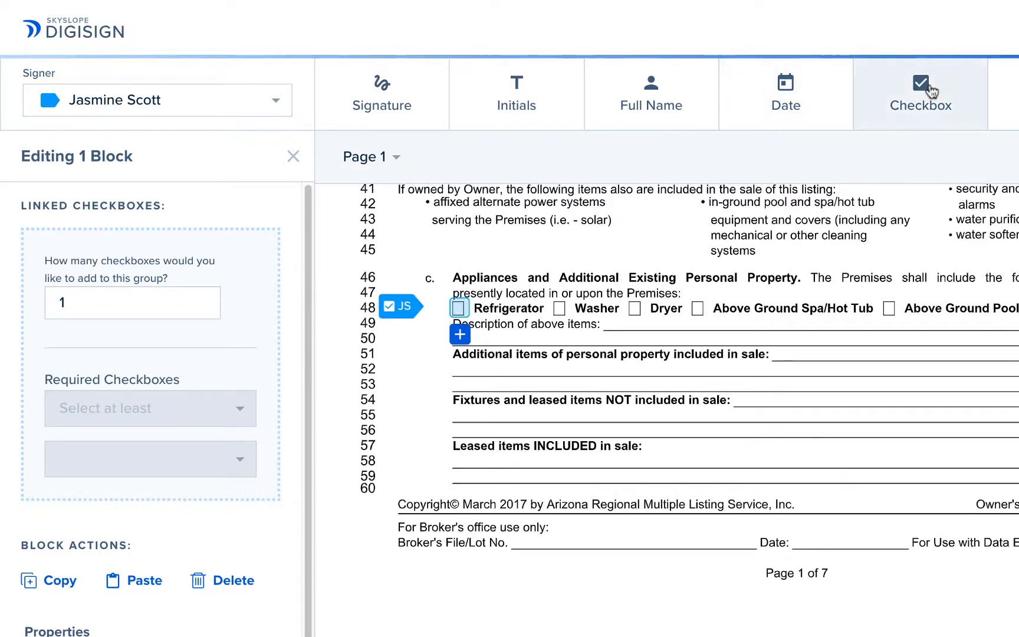
left_click(293, 156)
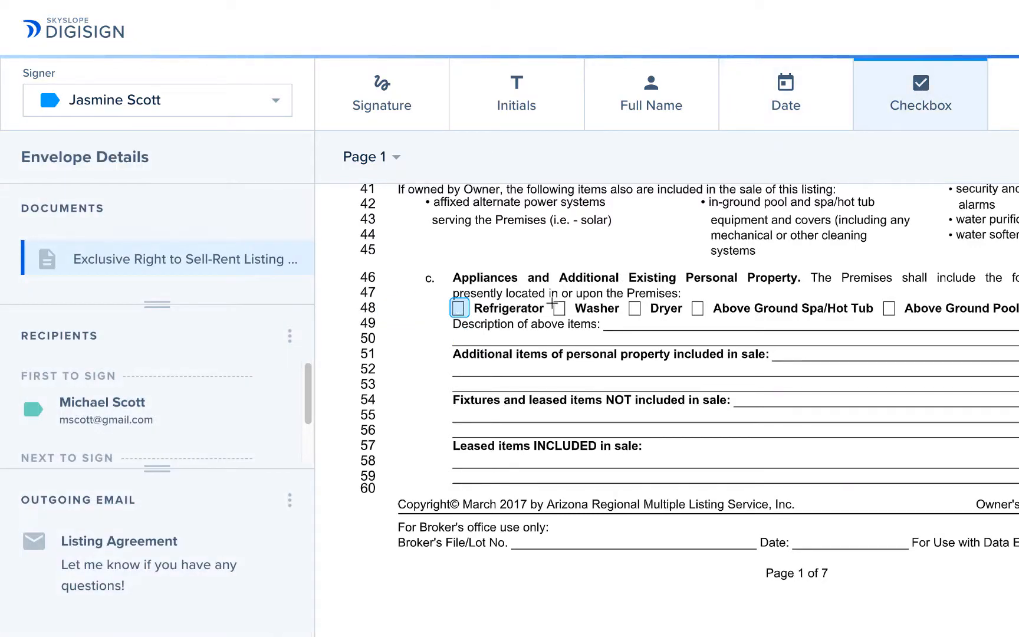
left_click(459, 308)
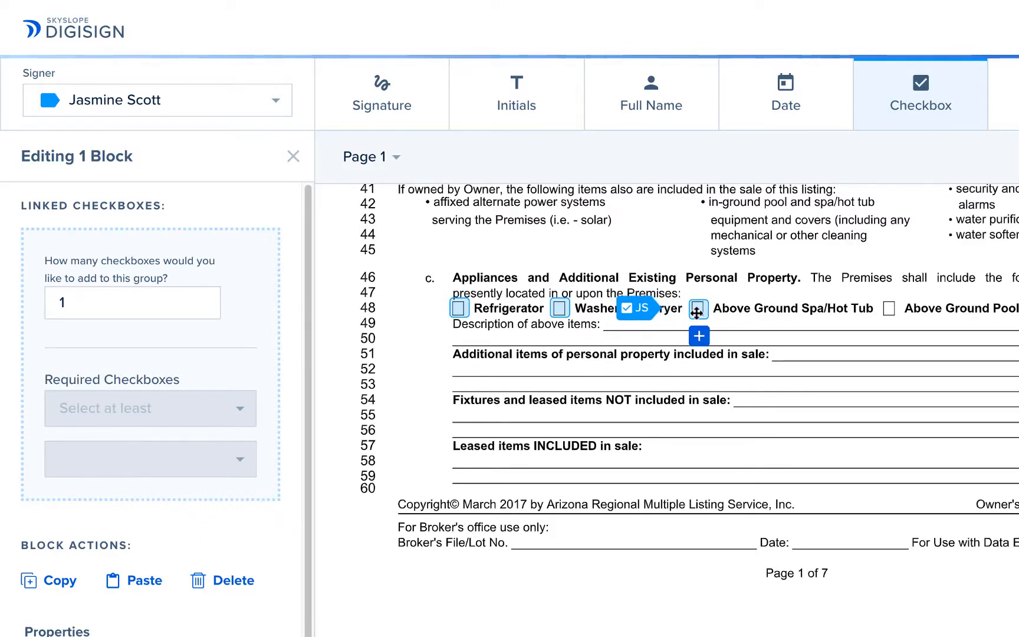
left_click(292, 156)
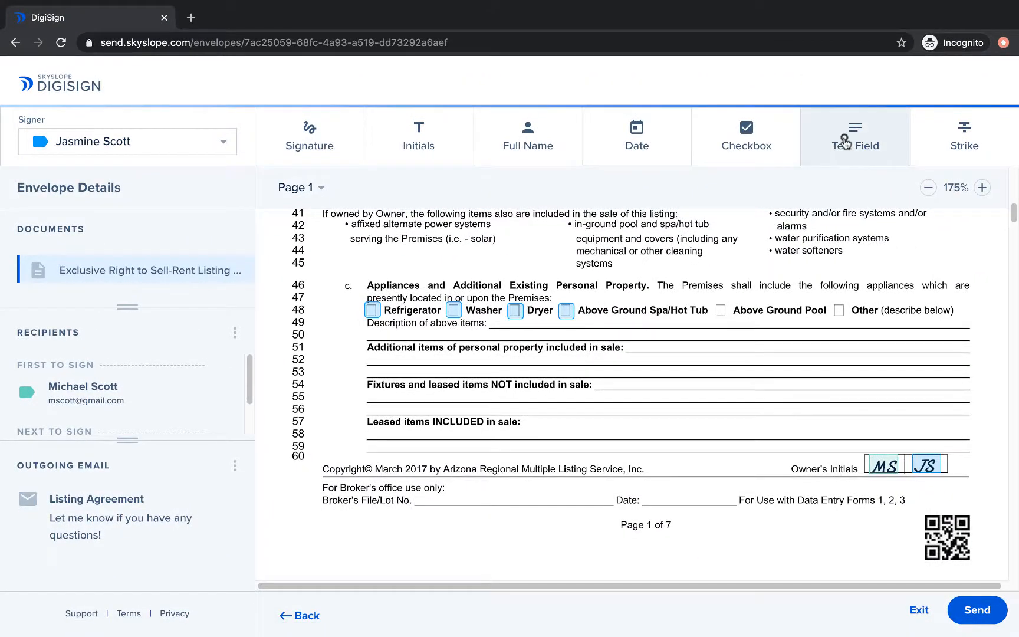
left_click(855, 137)
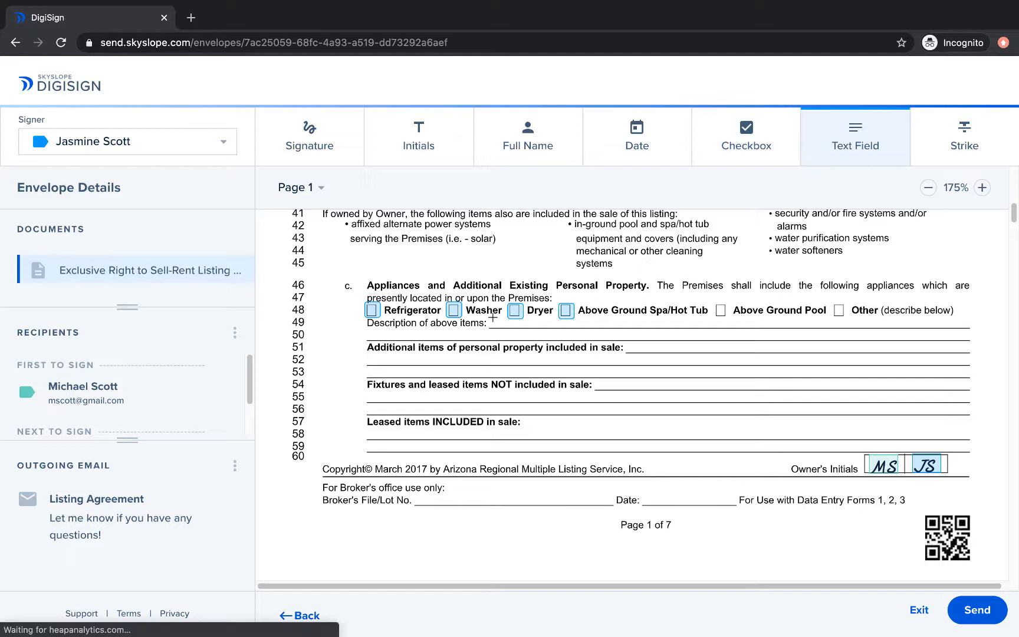
mouse_move(366, 328)
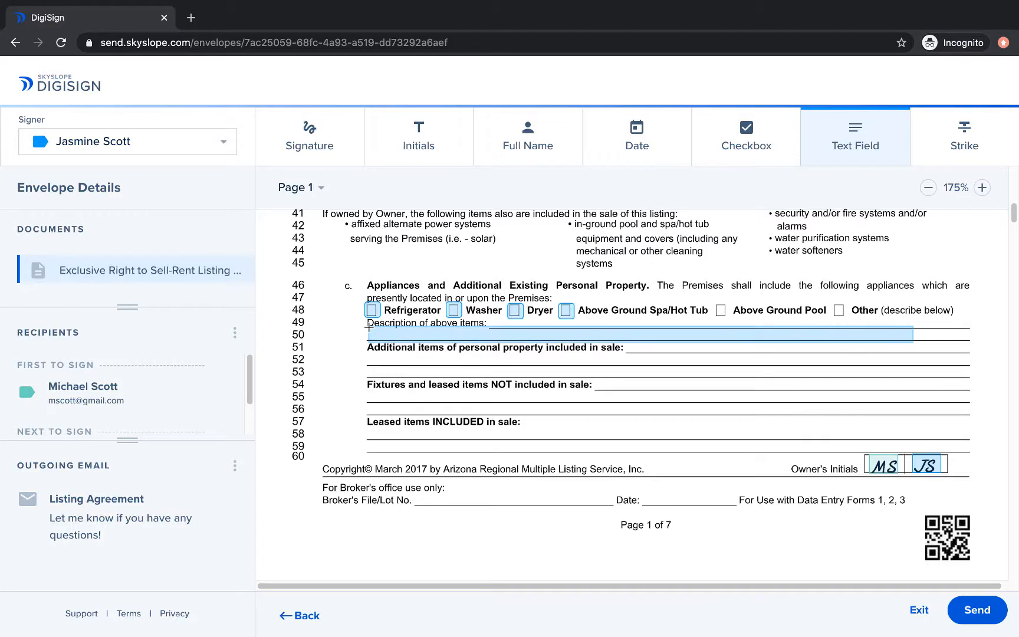
left_click(663, 333)
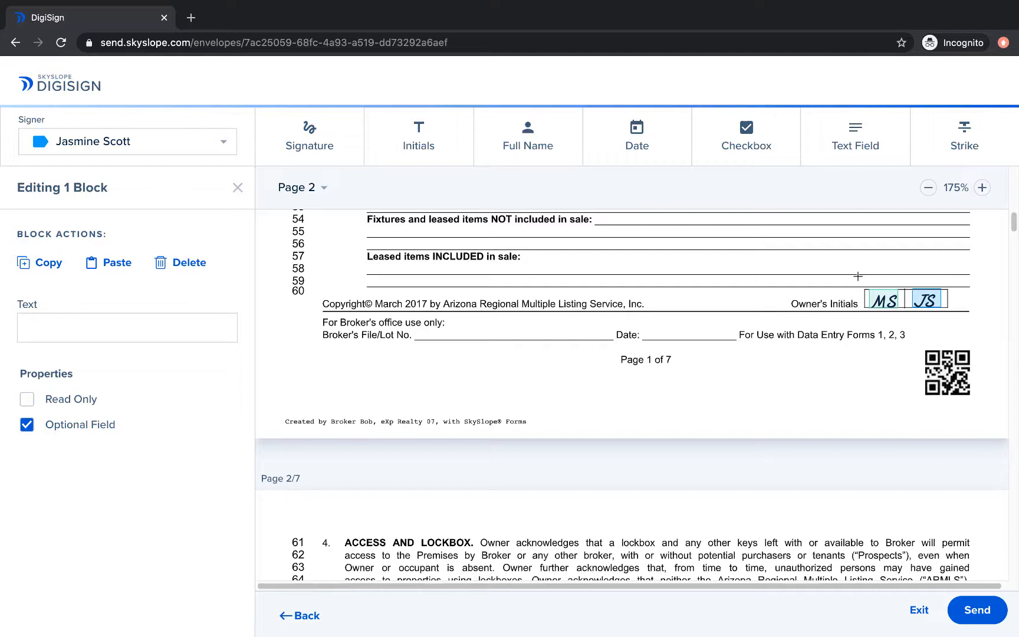
mouse_move(865, 295)
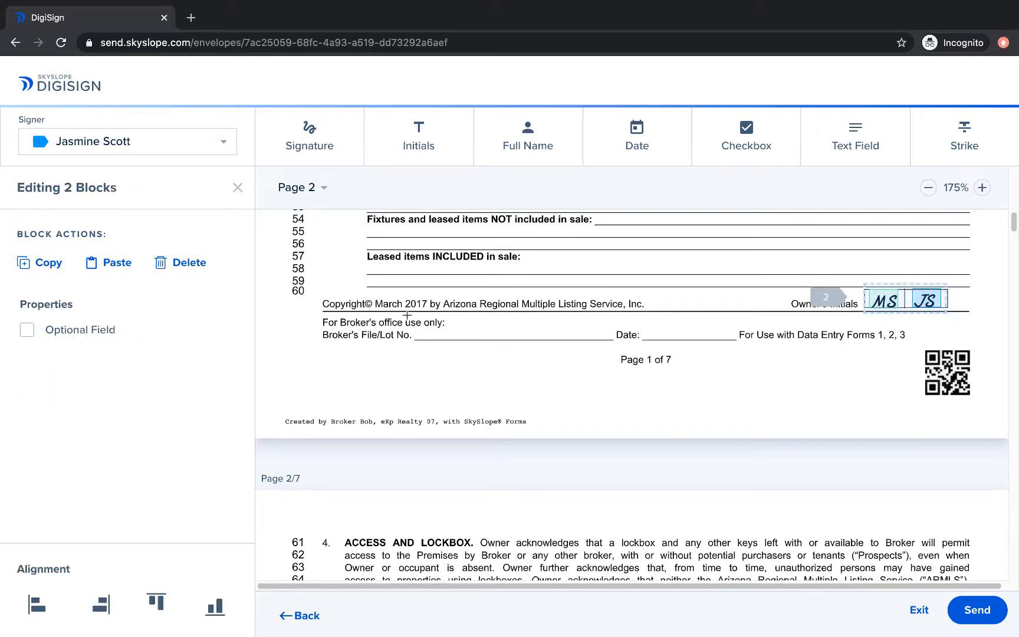
Scroll through pages 4–7 checking the MS/JS initials blocks, stopping at the page 7 signature section.
scroll("down", 3)
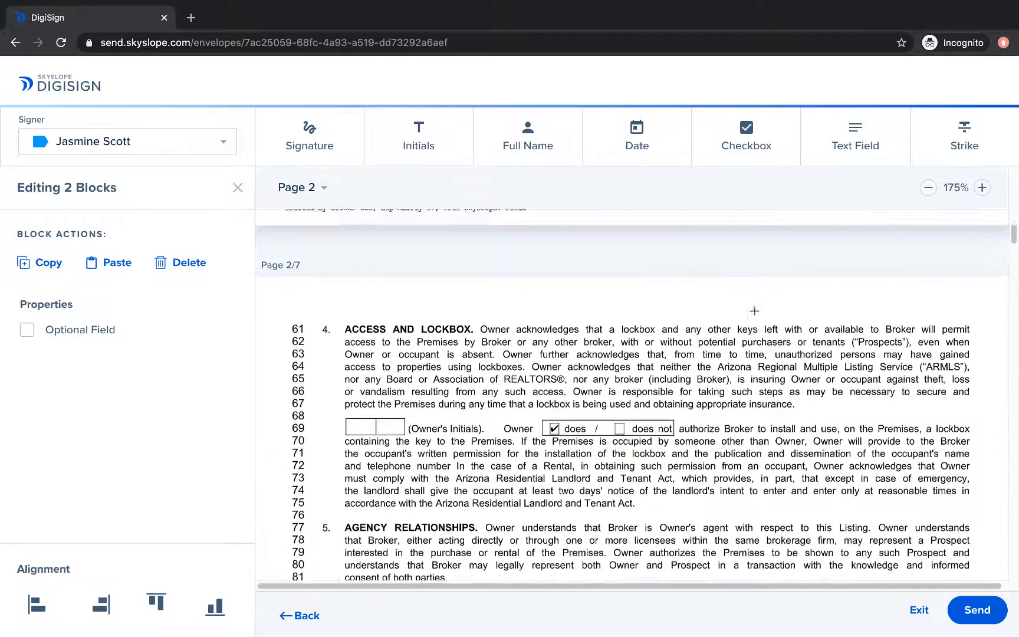
scroll("down", 3)
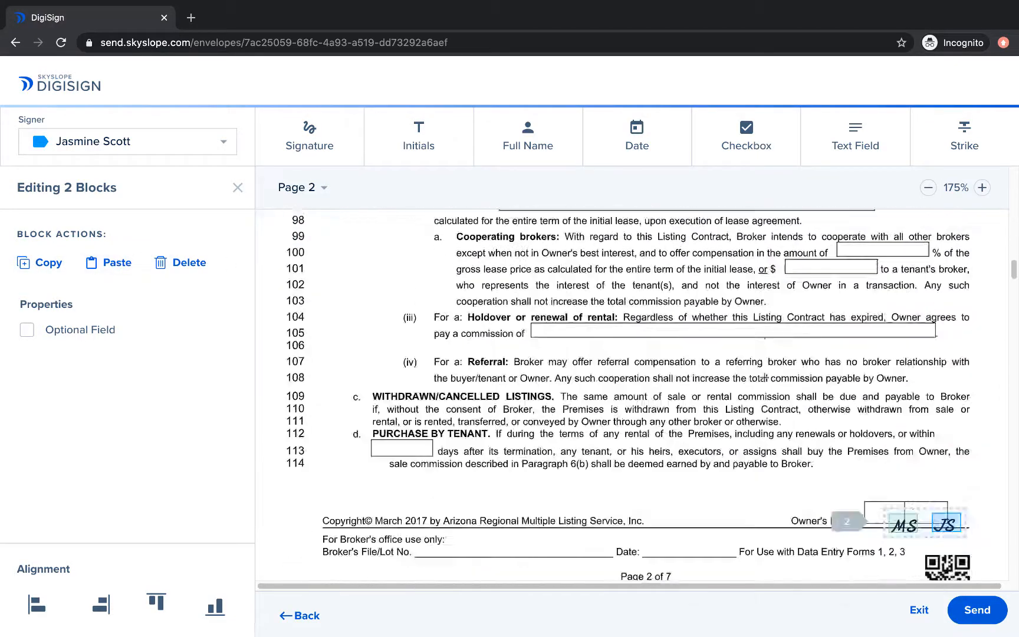
scroll("down", 3)
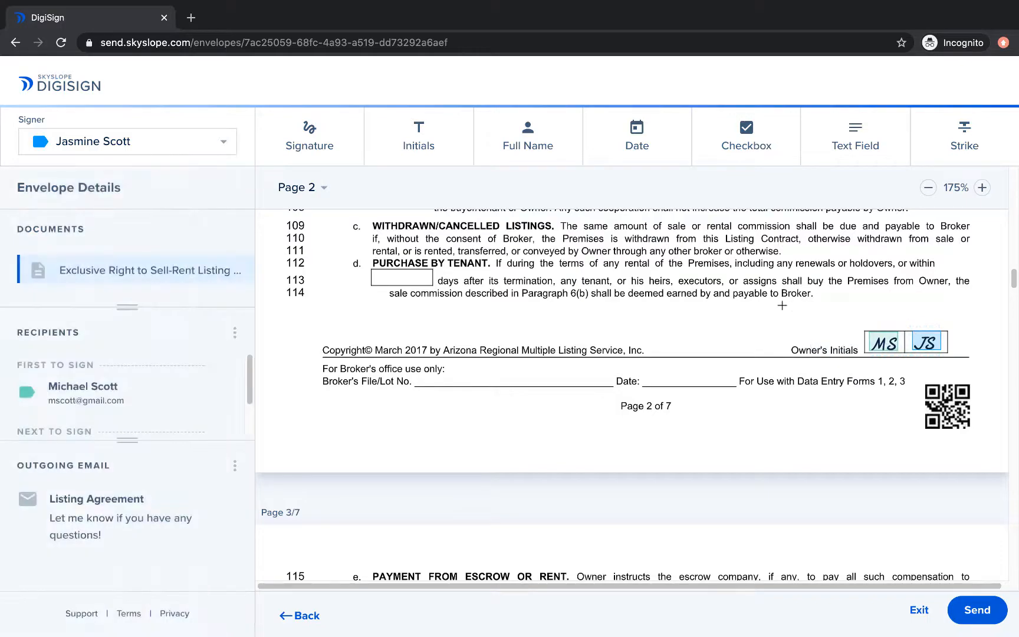
scroll("down", 3)
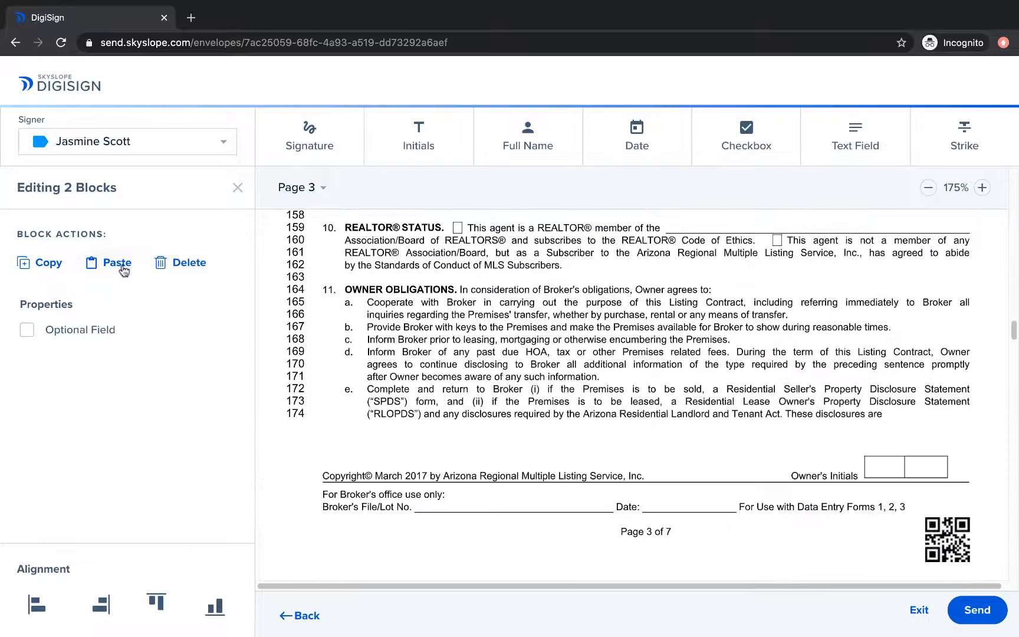
scroll("down", 3)
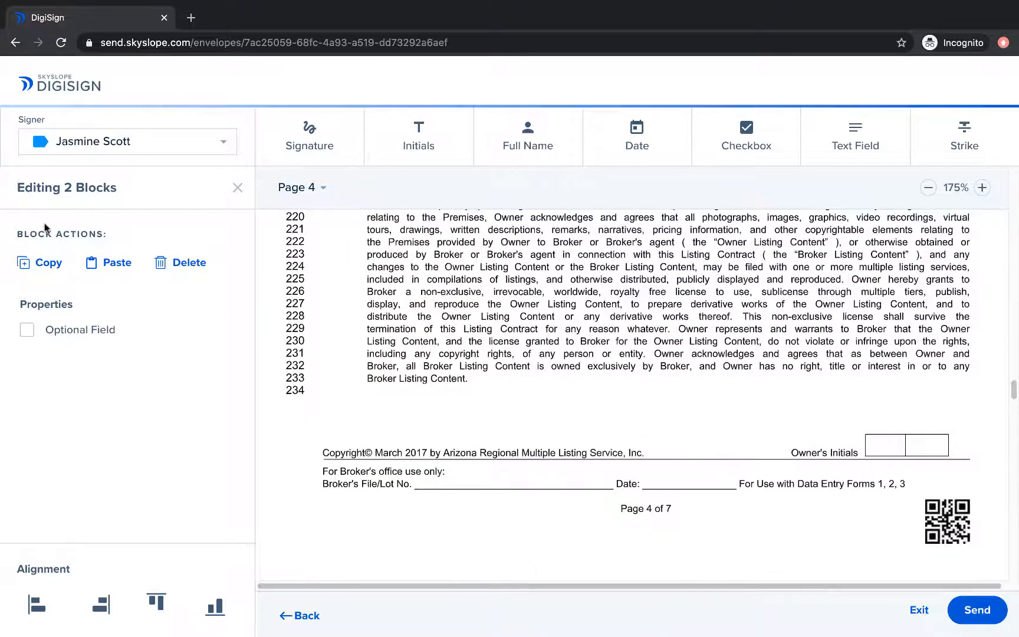
scroll("down", 3)
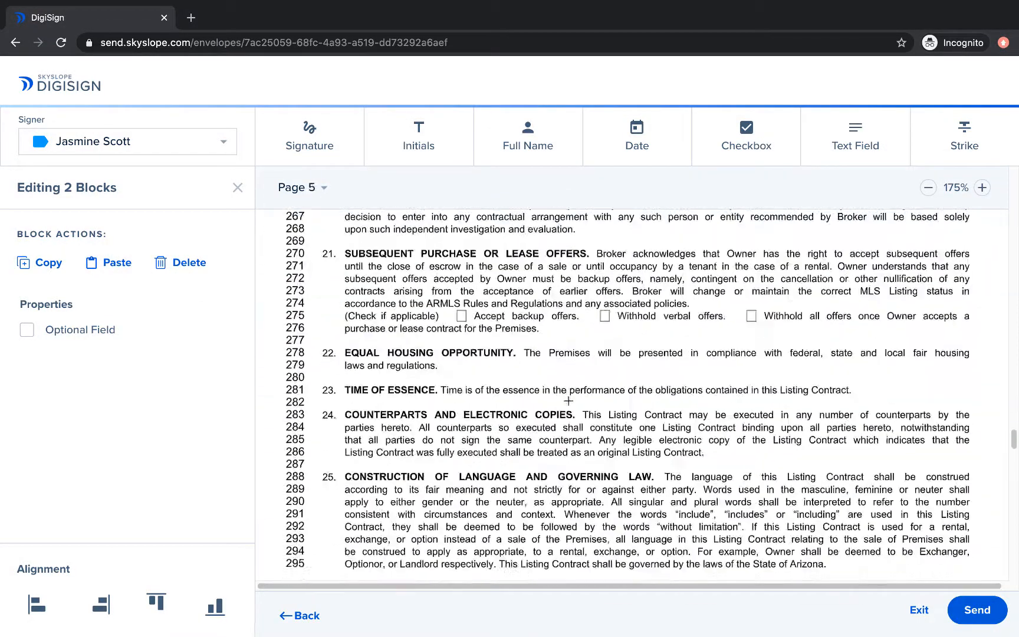
scroll("down", 3)
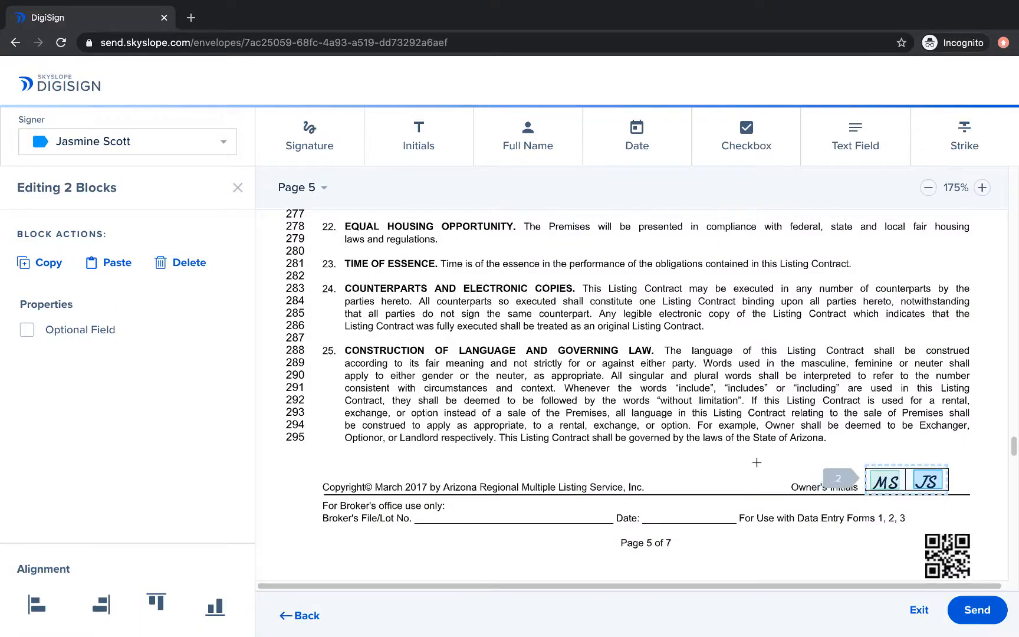
scroll("down", 3)
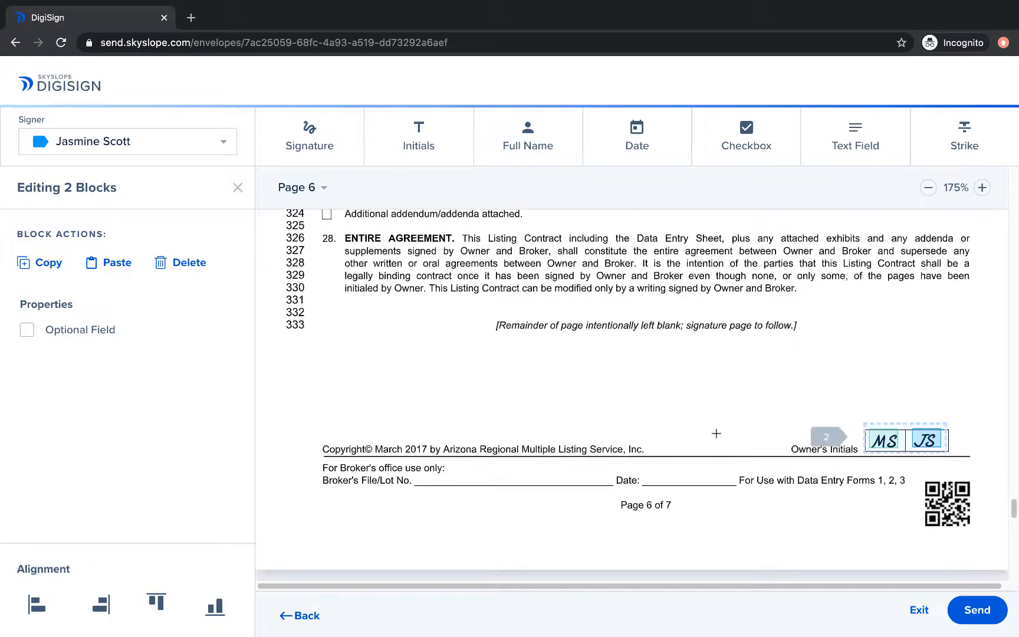
scroll("down", 3)
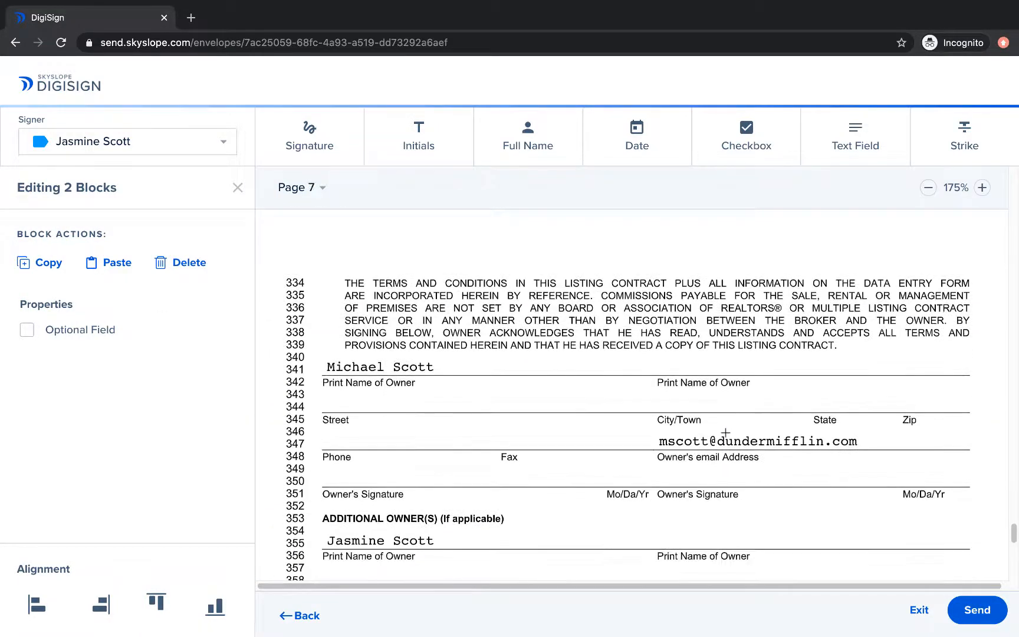
scroll("down", 3)
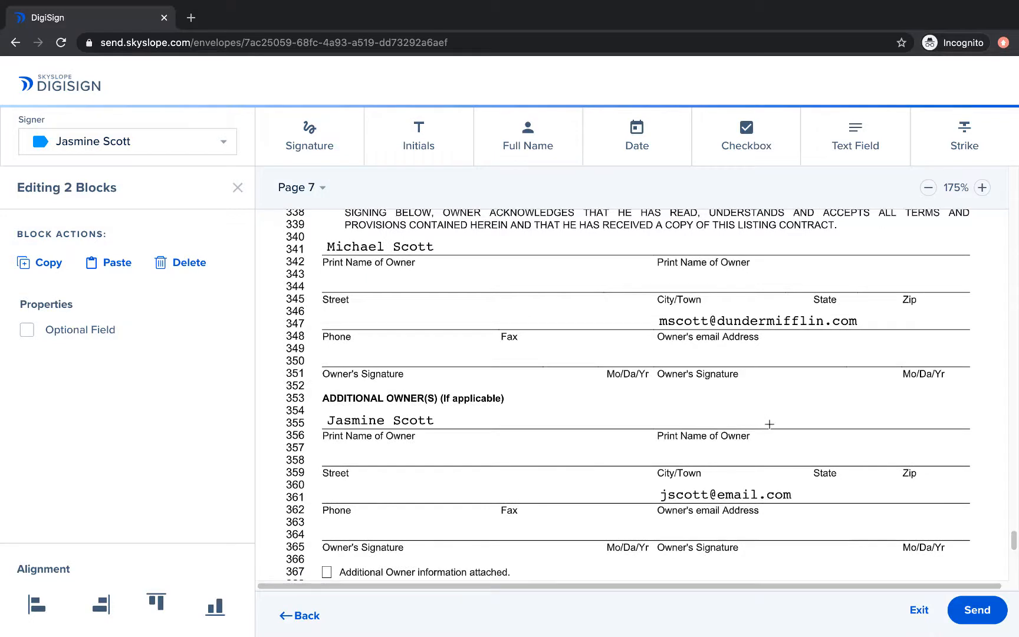
mouse_move(413, 248)
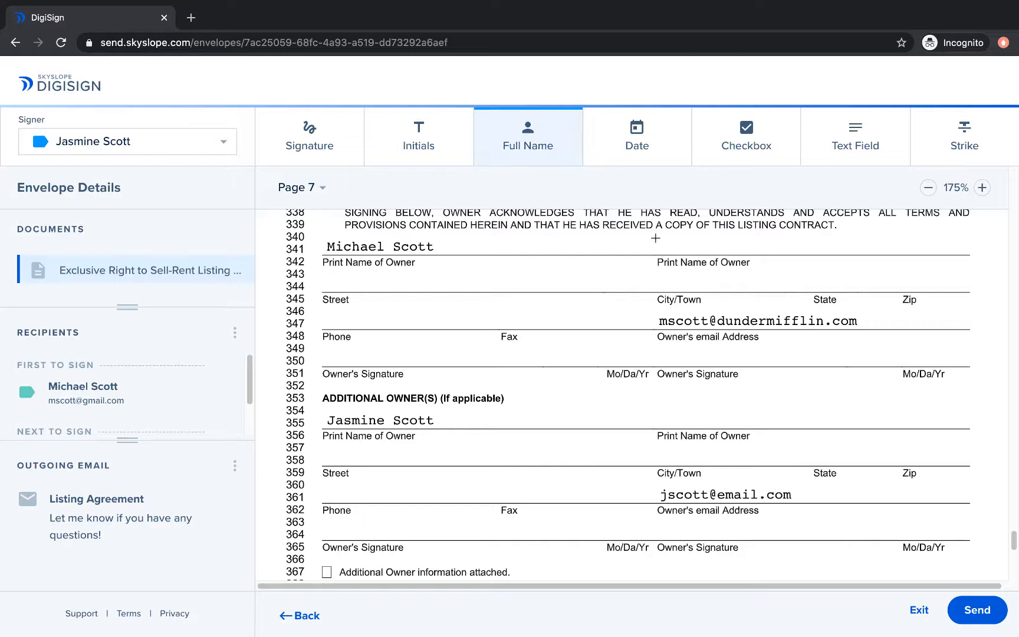
left_click(710, 244)
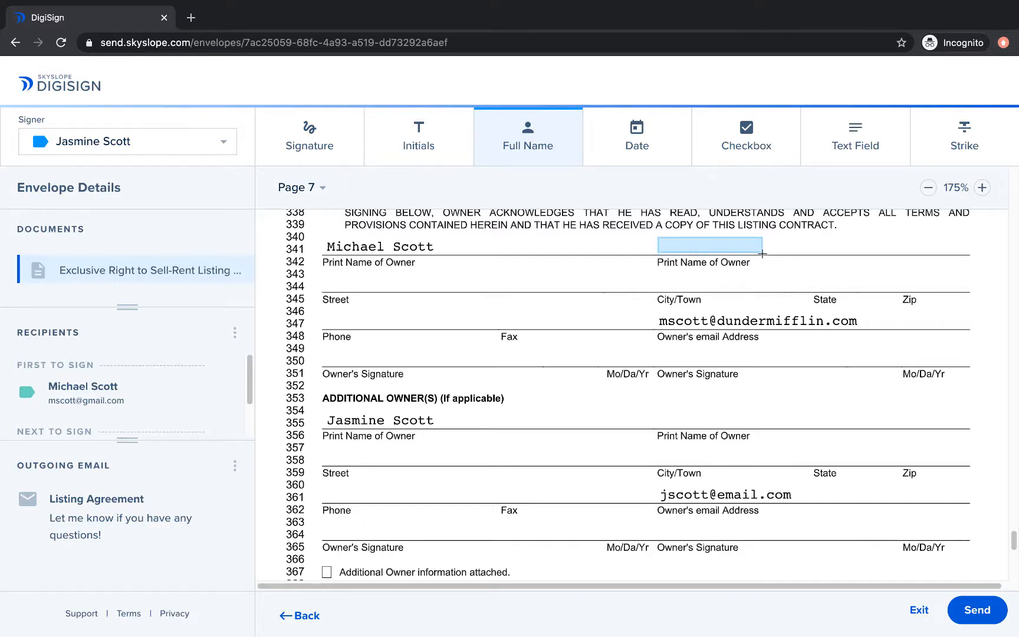
left_click(710, 246)
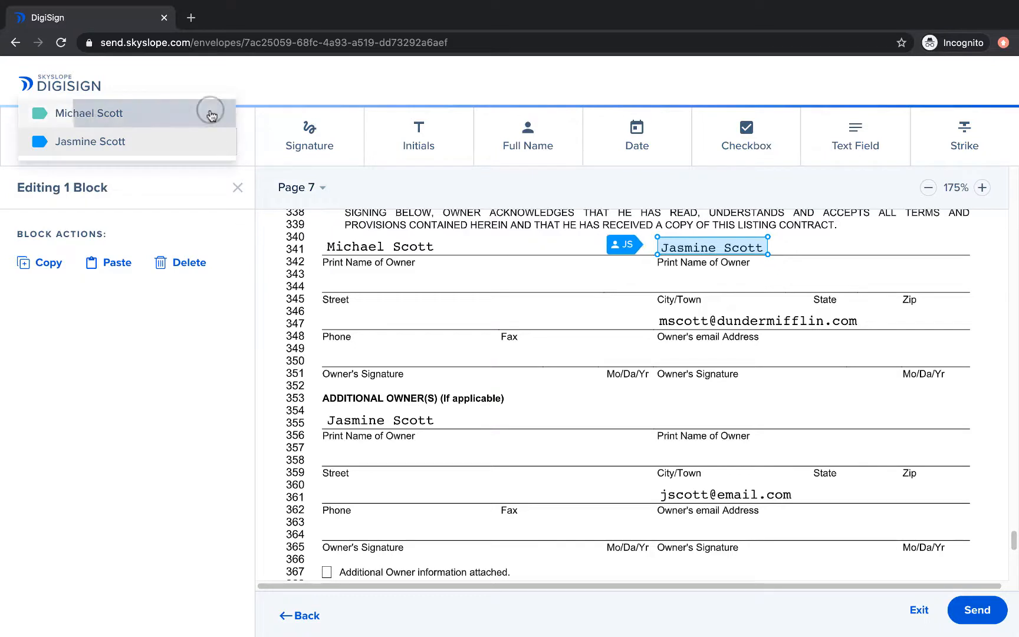
left_click(87, 113)
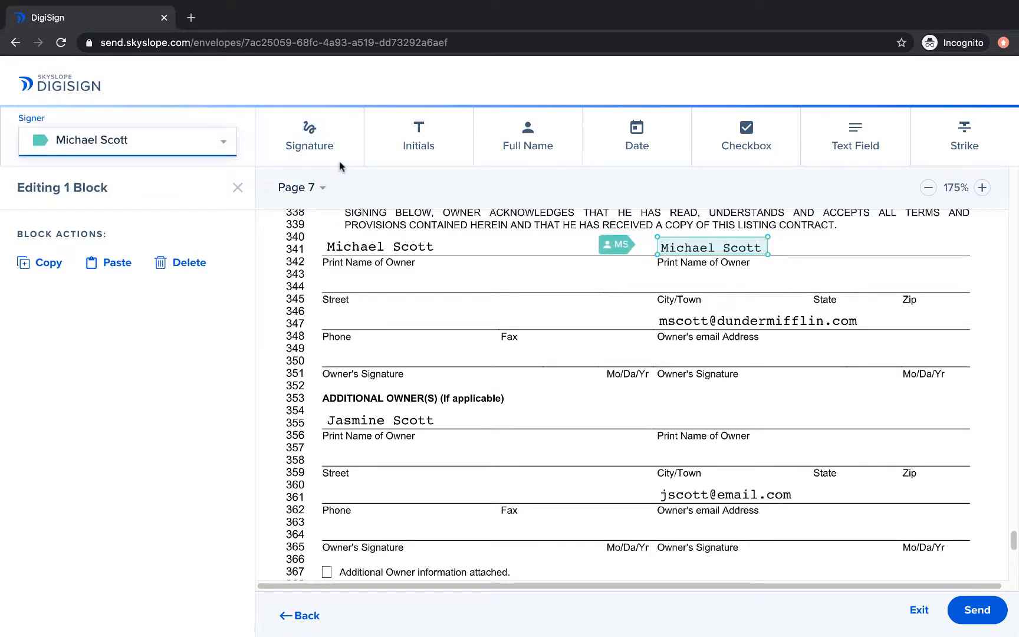
left_click(238, 187)
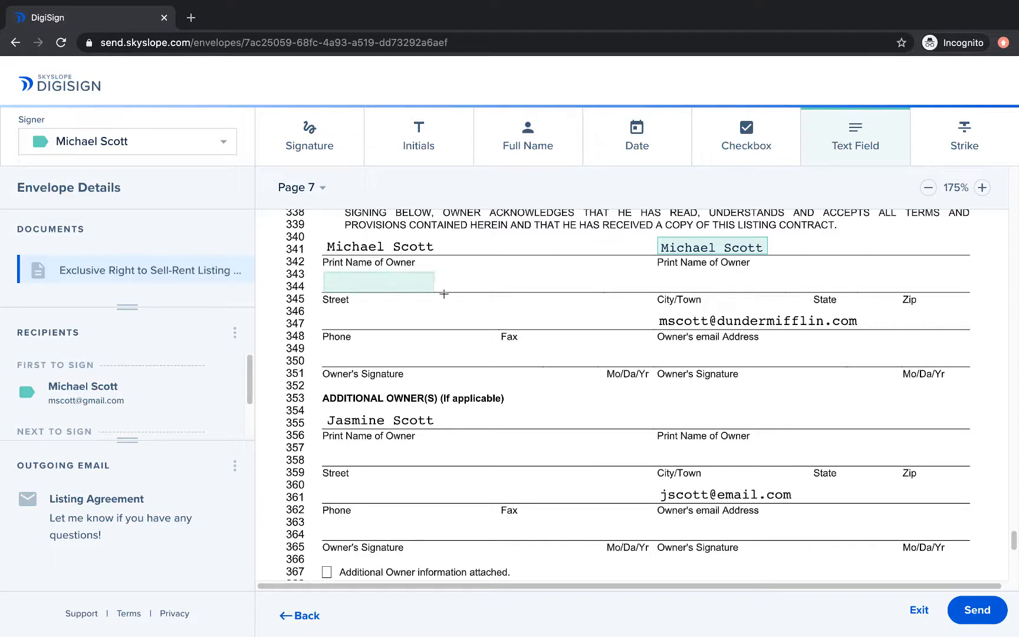
left_click(377, 282)
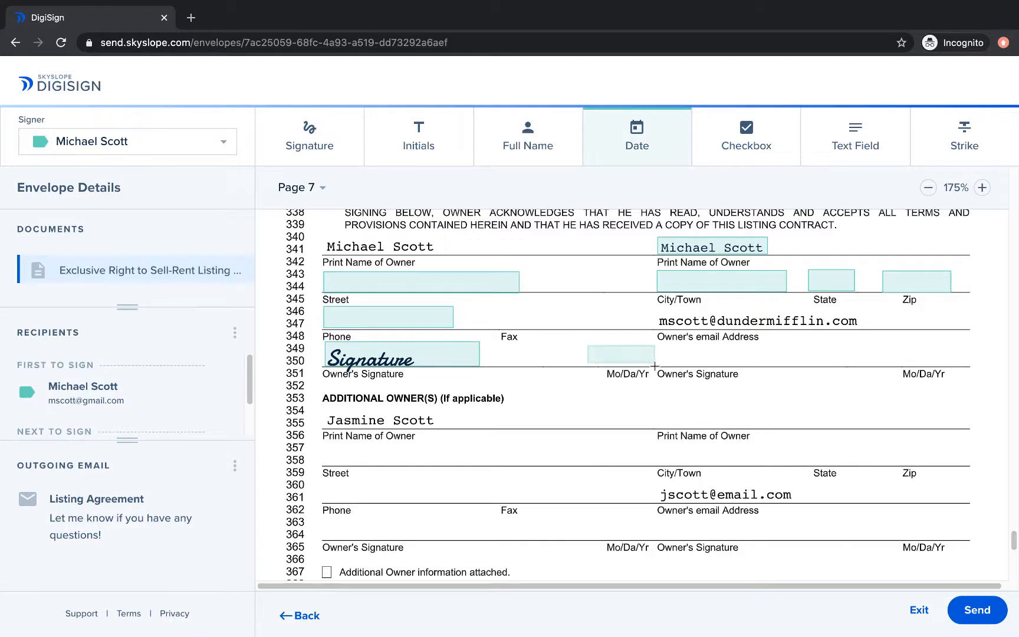
left_click(621, 356)
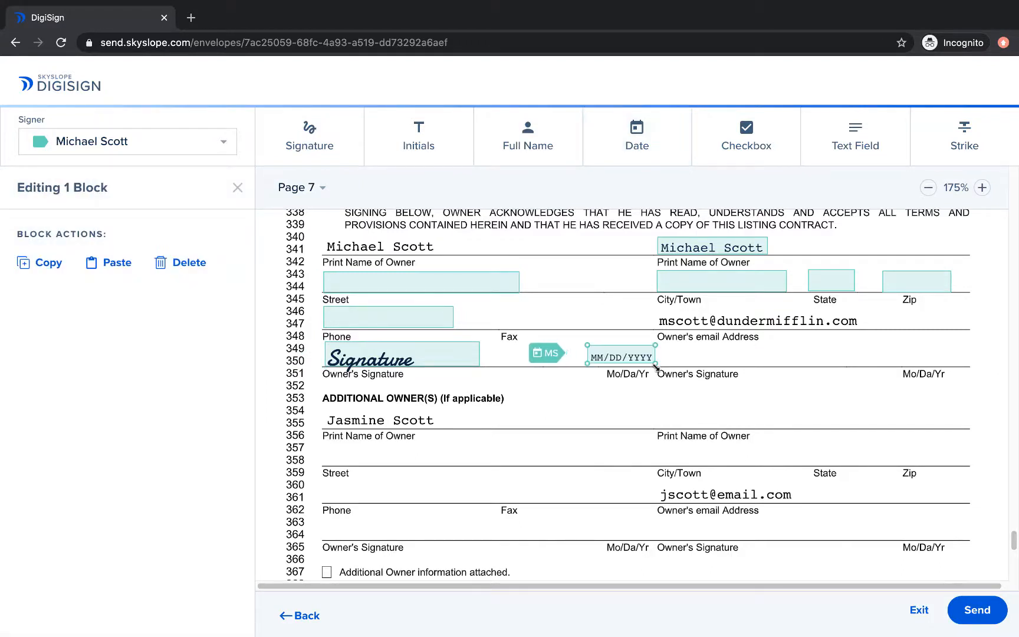
scroll("down", 3)
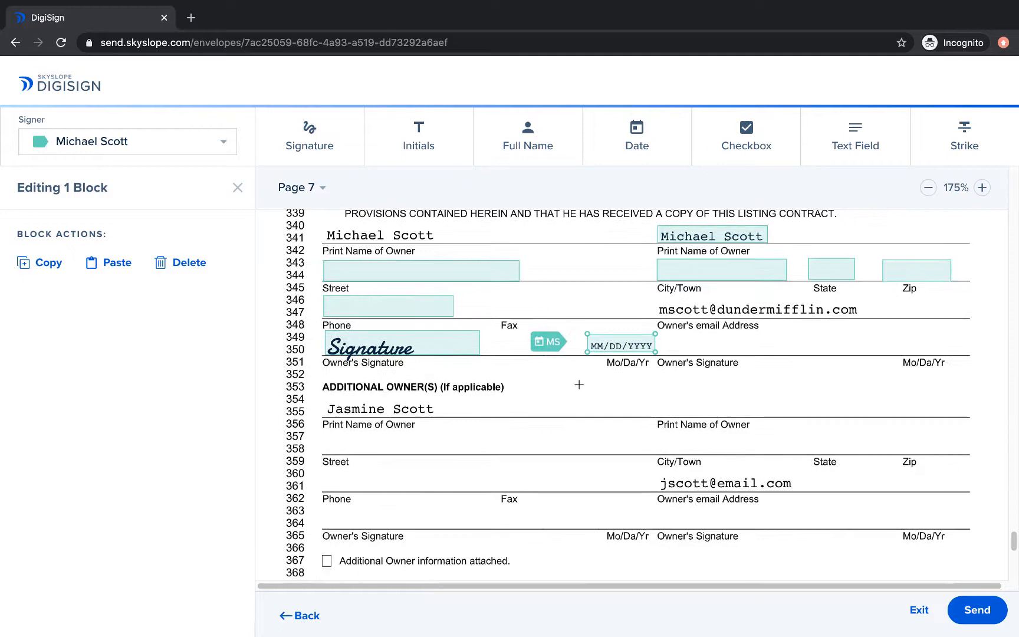
scroll("down", 3)
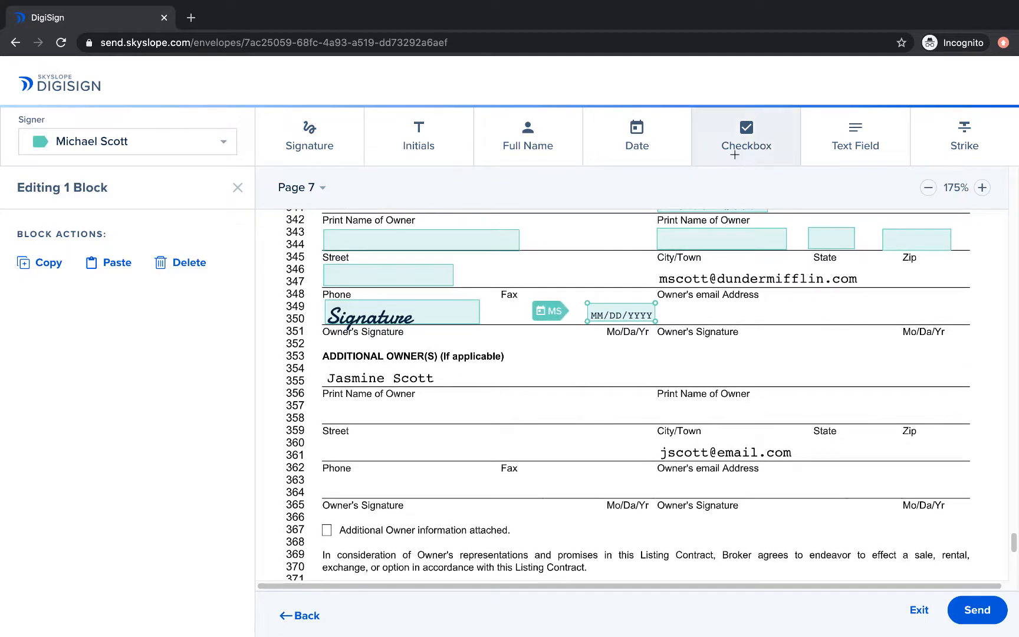
left_click(419, 238)
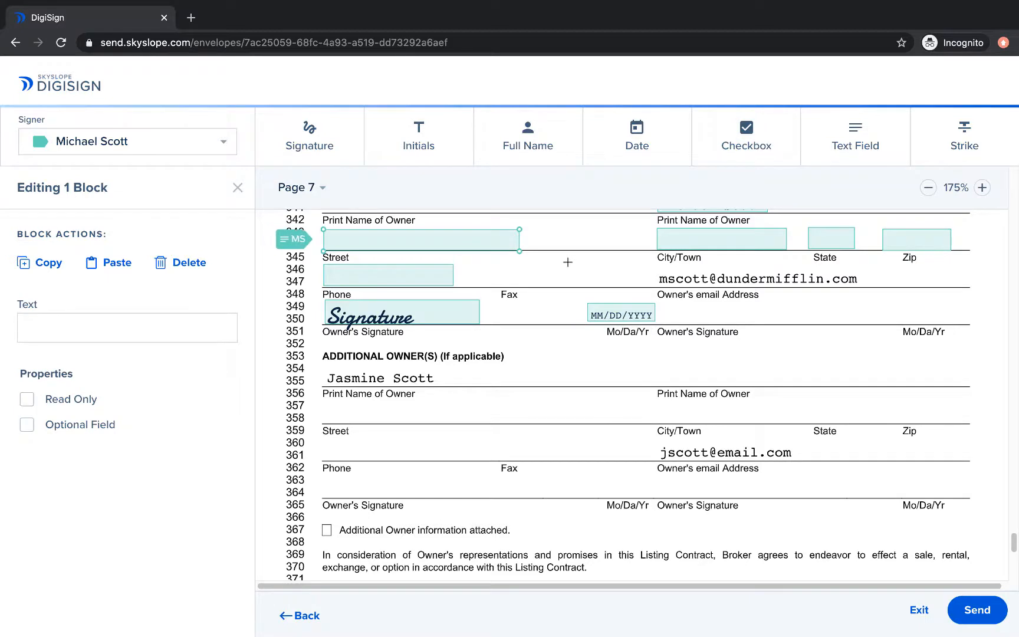
left_click(238, 188)
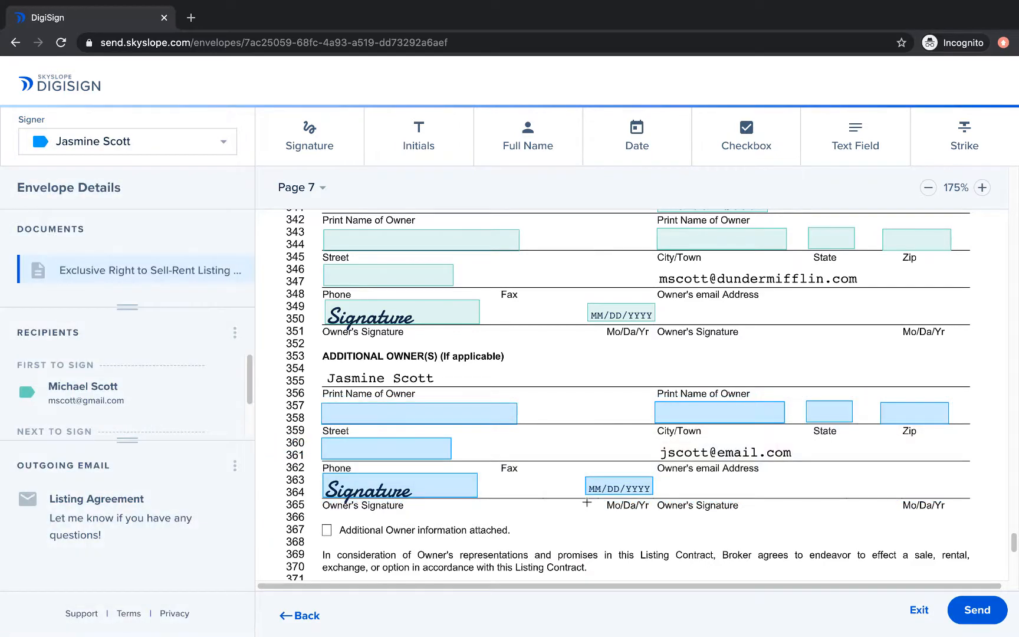
scroll("down", 3)
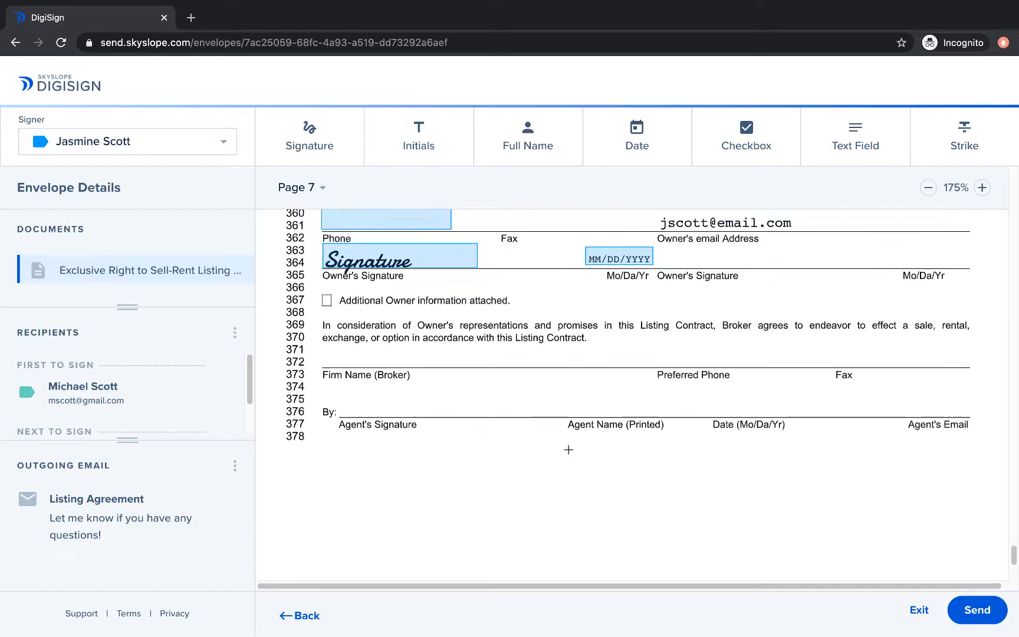
scroll("up", 3)
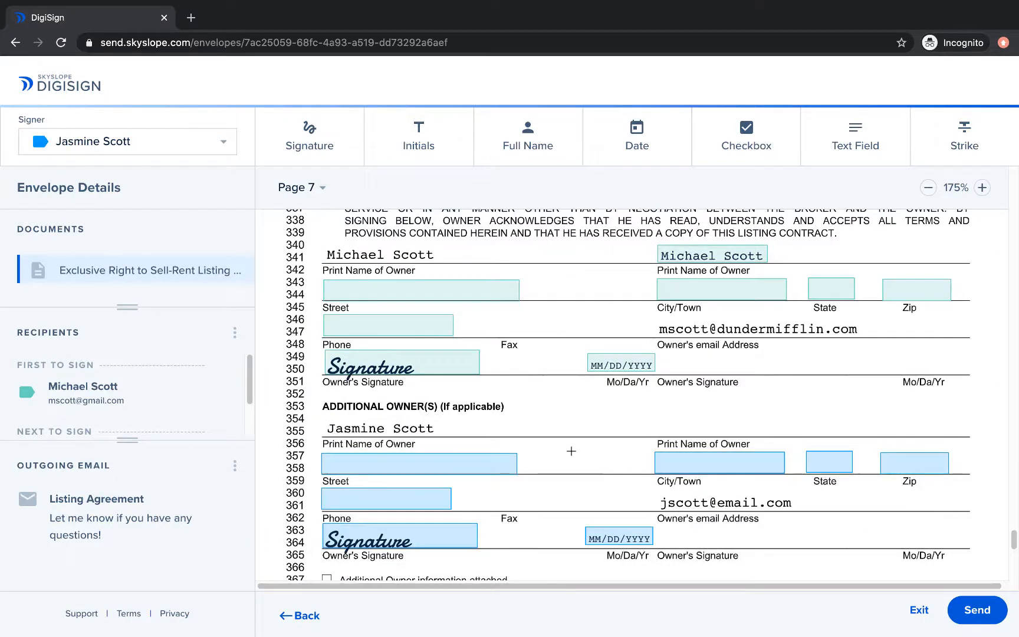
mouse_move(626, 474)
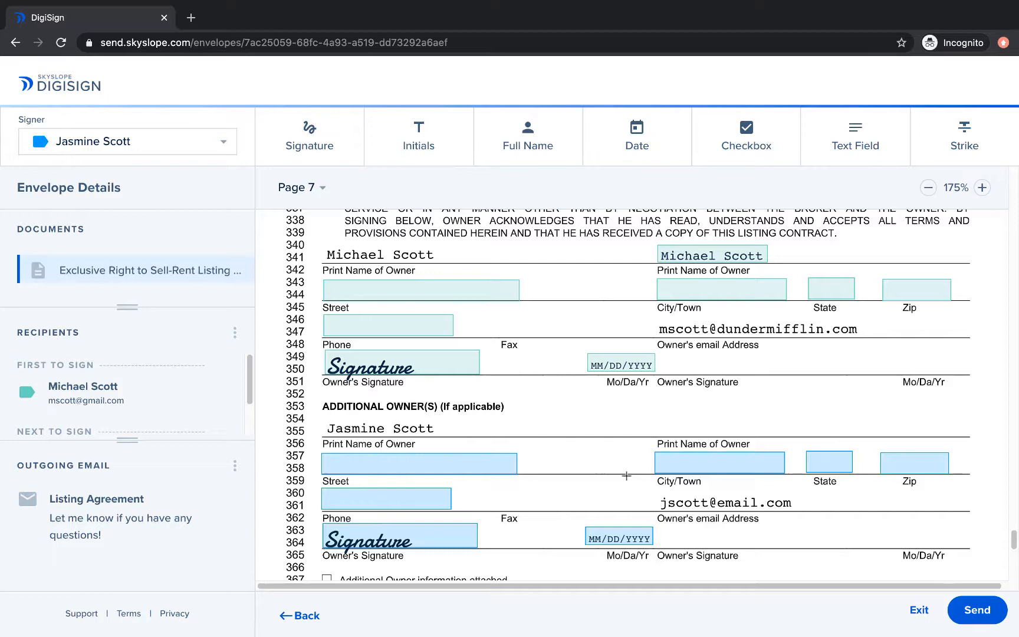
Review the subject and message, then send the Listing Agreement envelope to both signers.
left_click(977, 610)
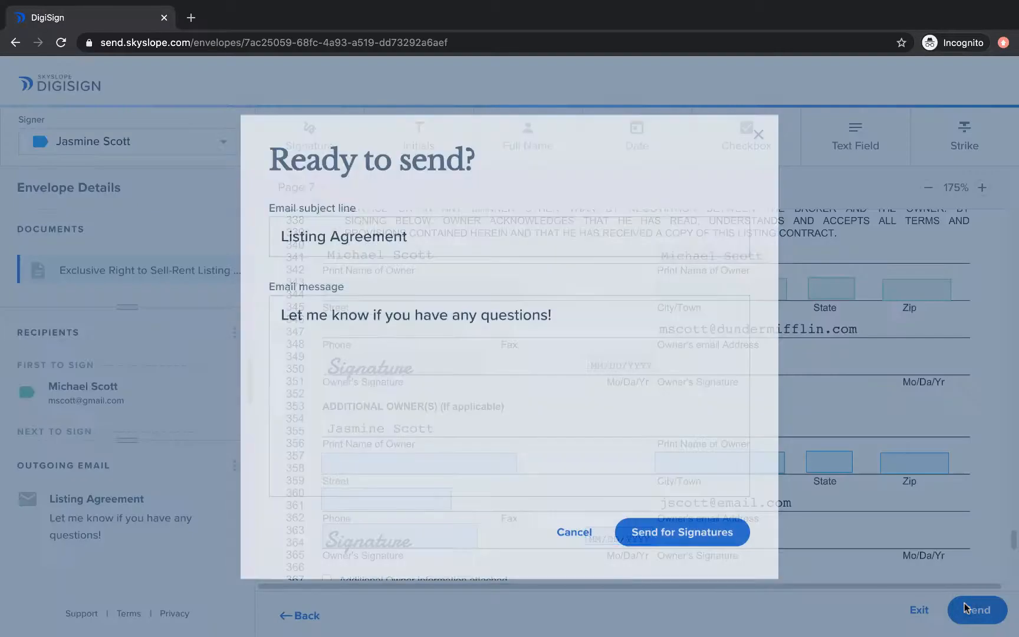
left_click(976, 610)
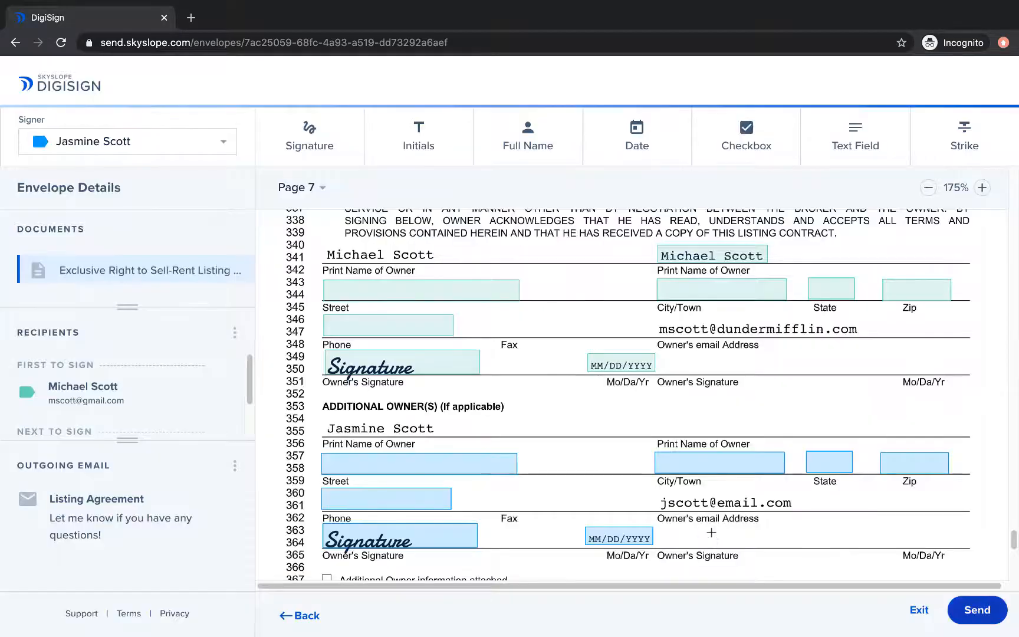
left_click(976, 610)
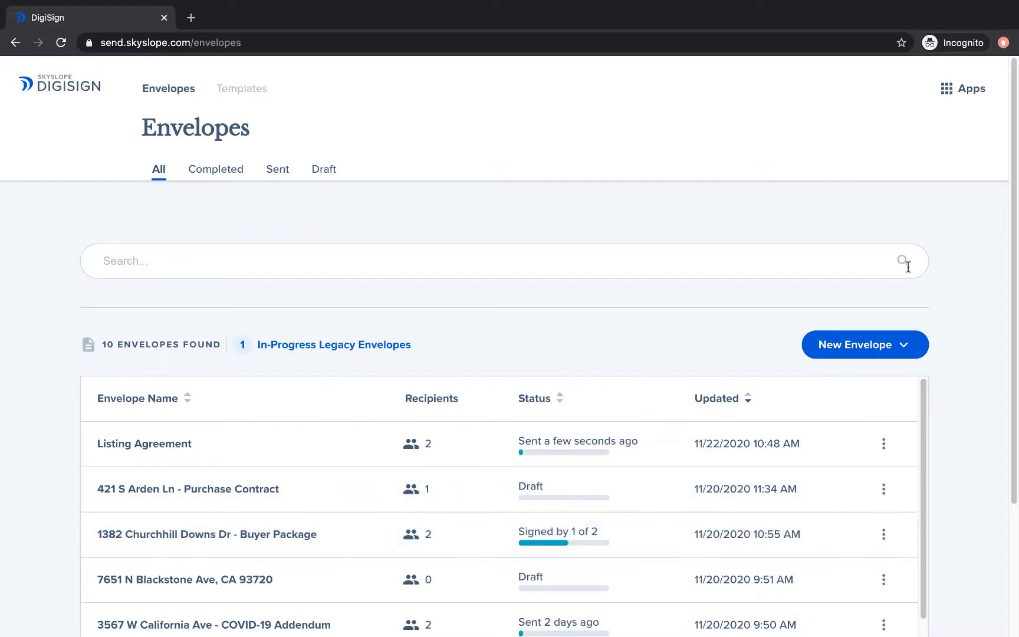
Check the Listing Agreement's recipients and show its Correct, Resend, Download, History actions menu.
scroll("down", 3)
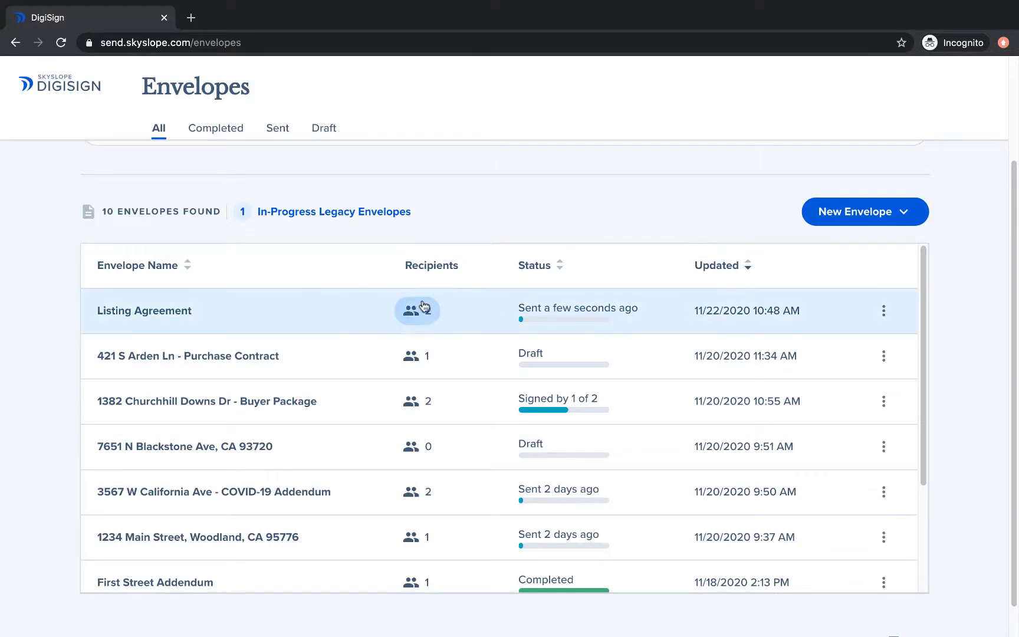
left_click(417, 310)
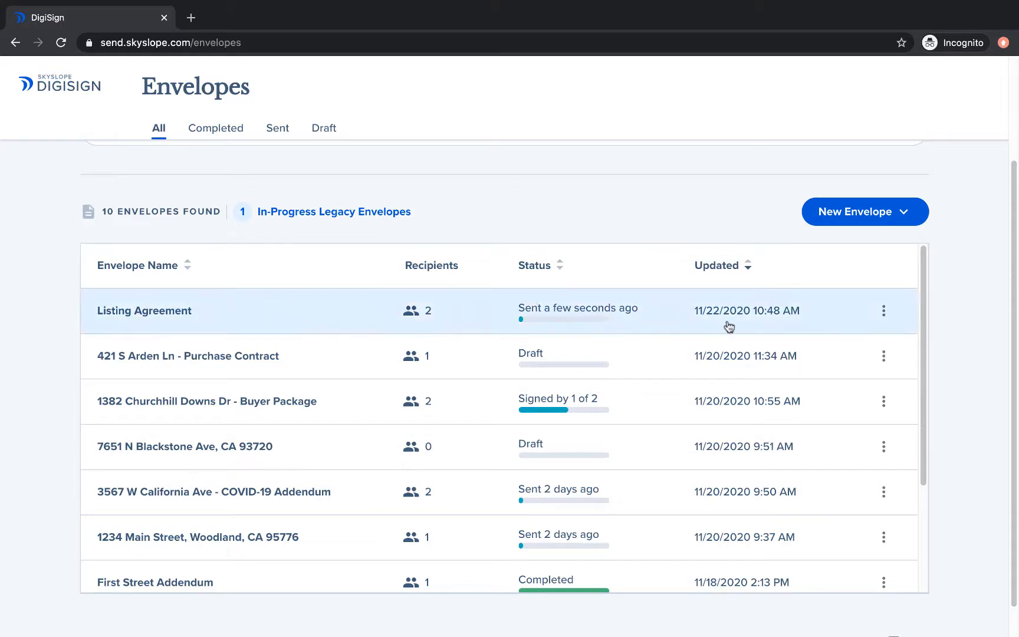
left_click(884, 310)
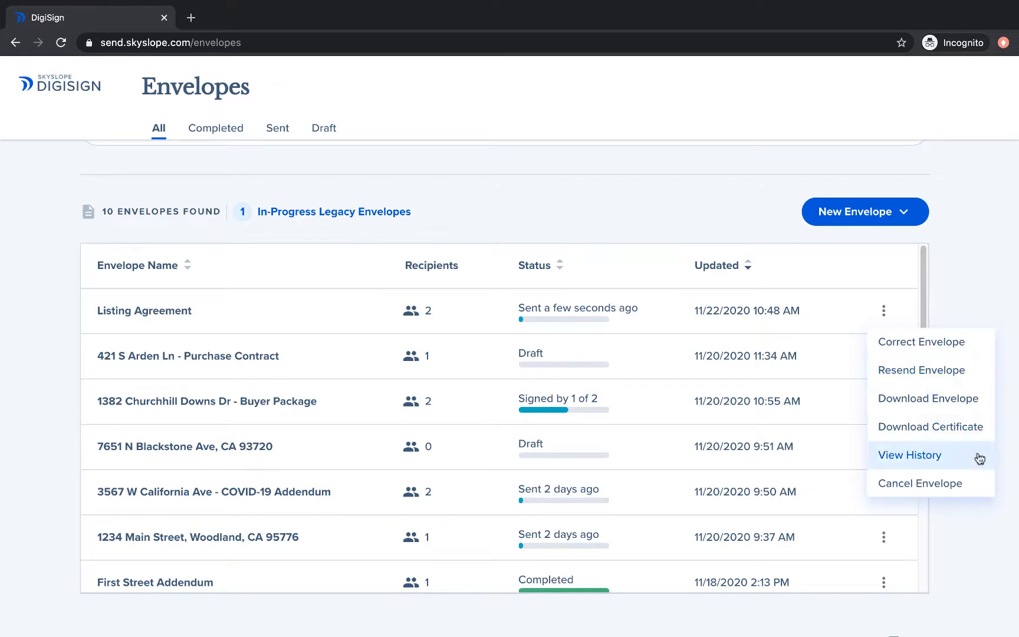
mouse_move(975, 294)
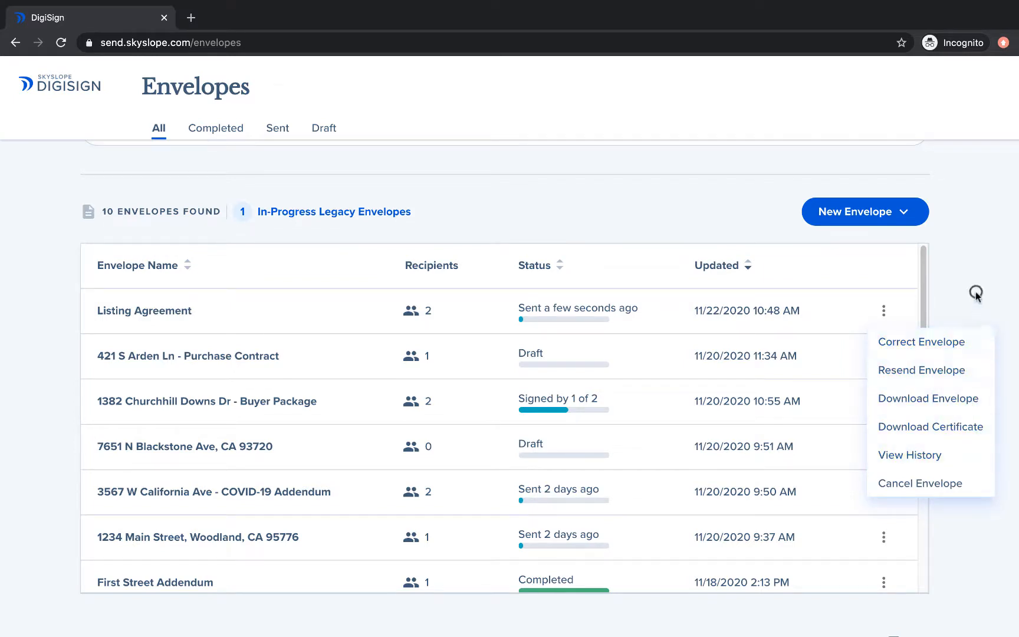